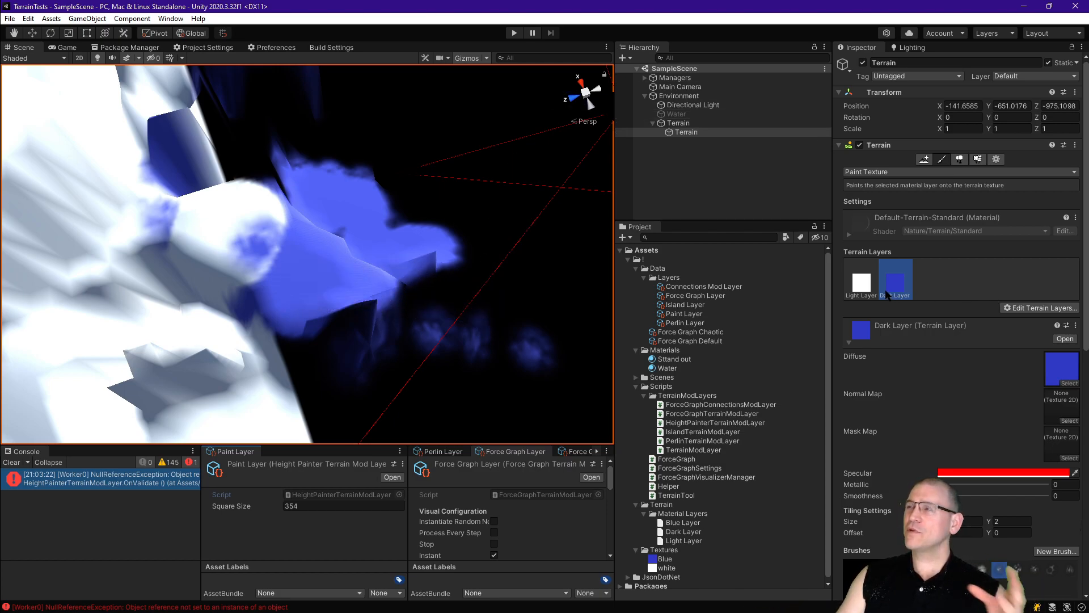
{"action": "mouse_move", "coordinate": [896, 278]}
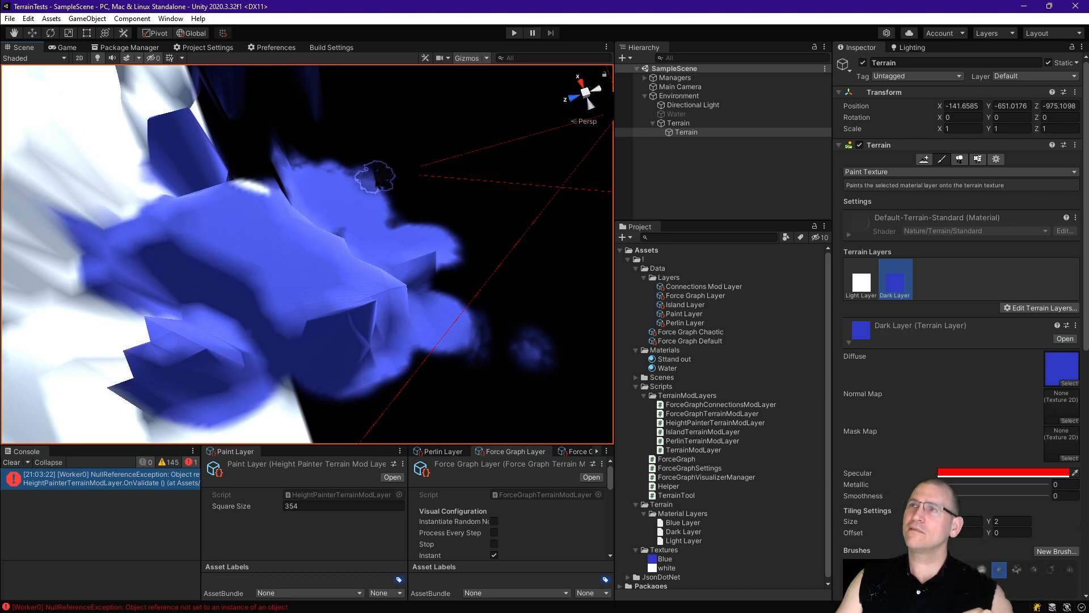
Step: Switch between the light and dark paint layers, then enter a new Square Size value
{"action": "left_click", "coordinate": [861, 278]}
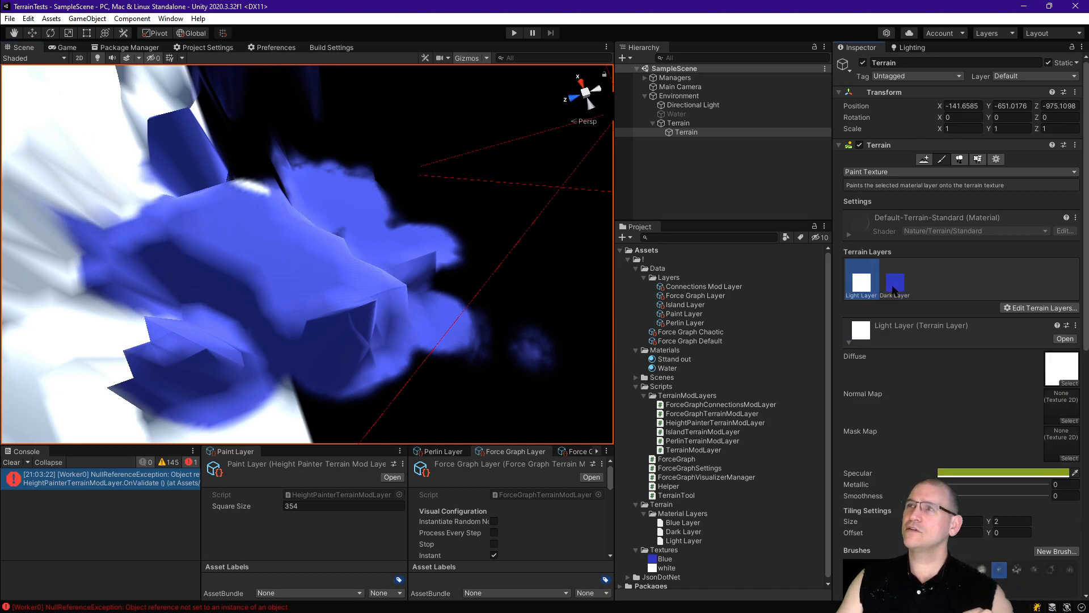
{"action": "left_click", "coordinate": [895, 279]}
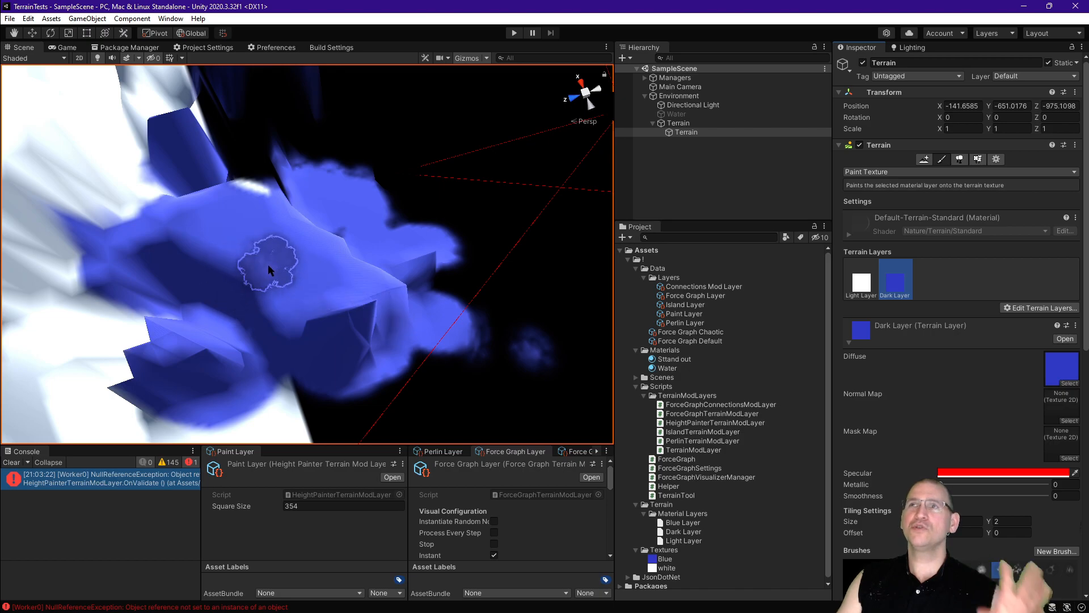
{"action": "mouse_move", "coordinate": [321, 261]}
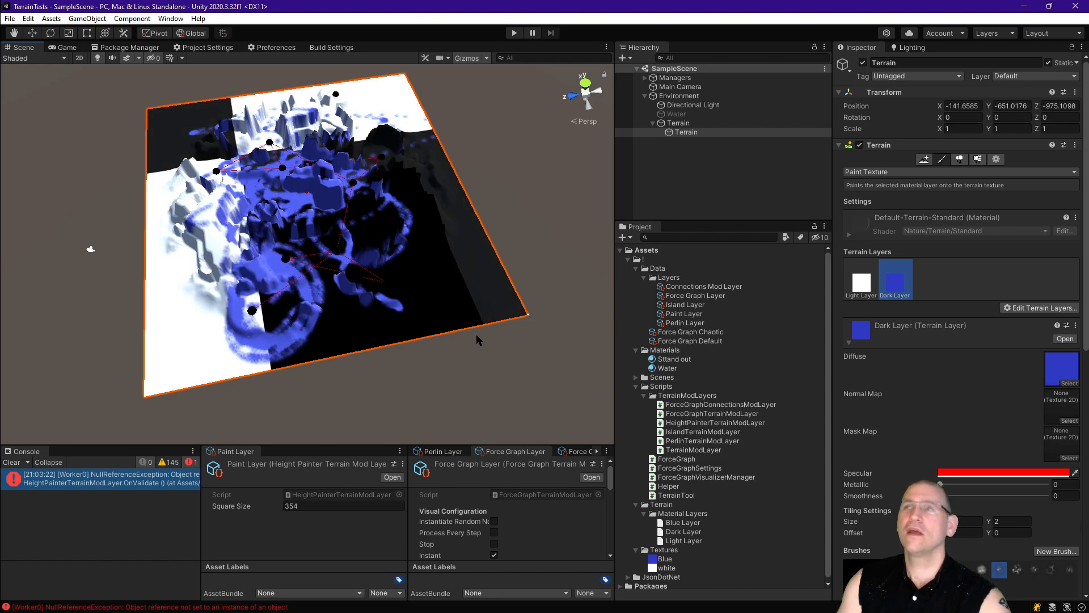
{"action": "mouse_move", "coordinate": [382, 331]}
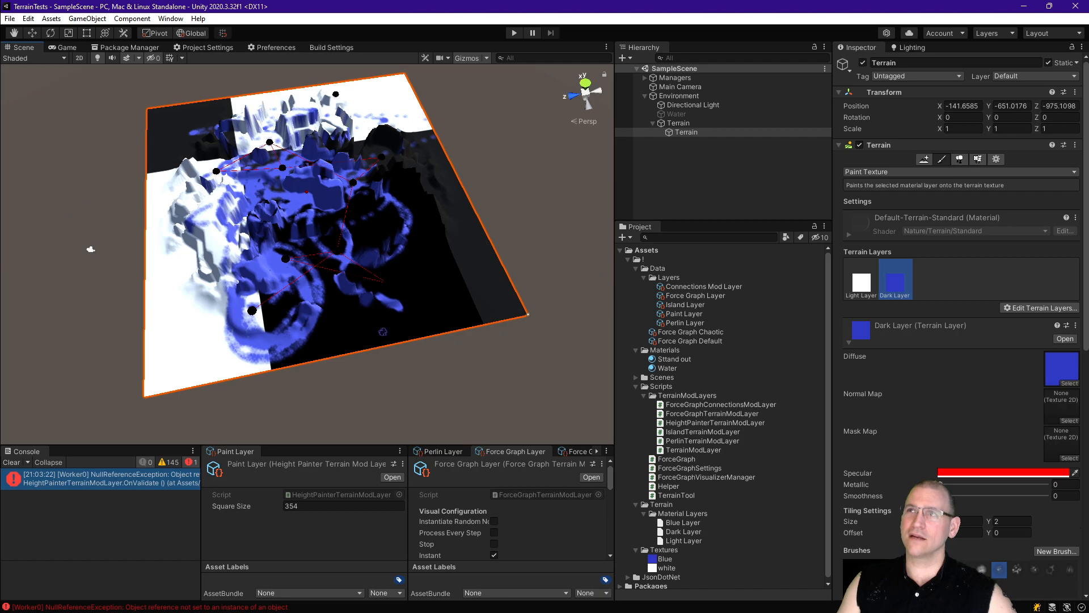
{"action": "mouse_move", "coordinate": [236, 472]}
{"action": "type", "text": "512"}
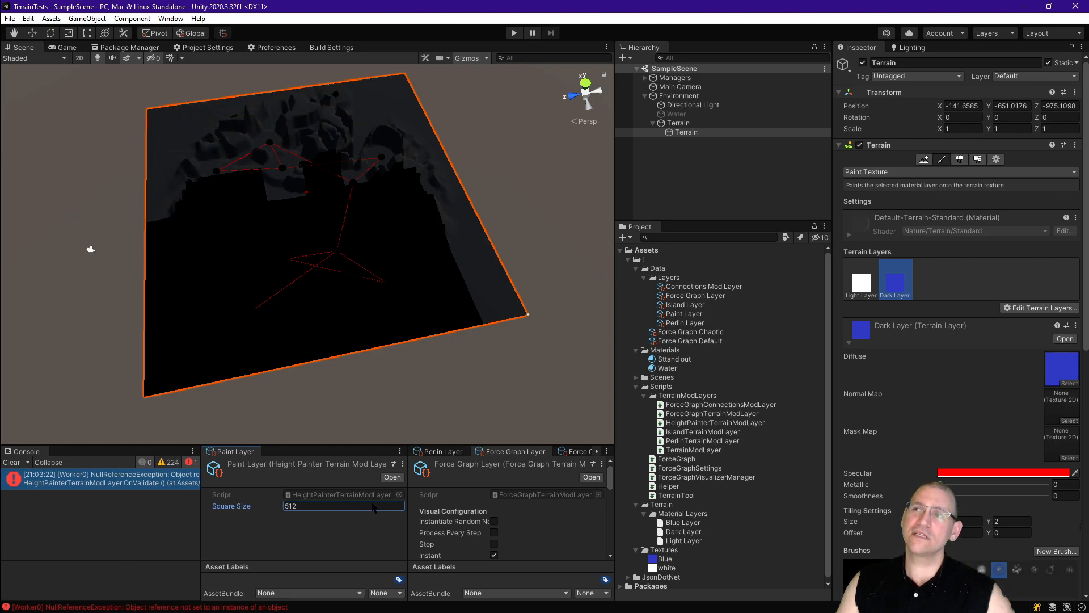
{"action": "type", "text": "515"}
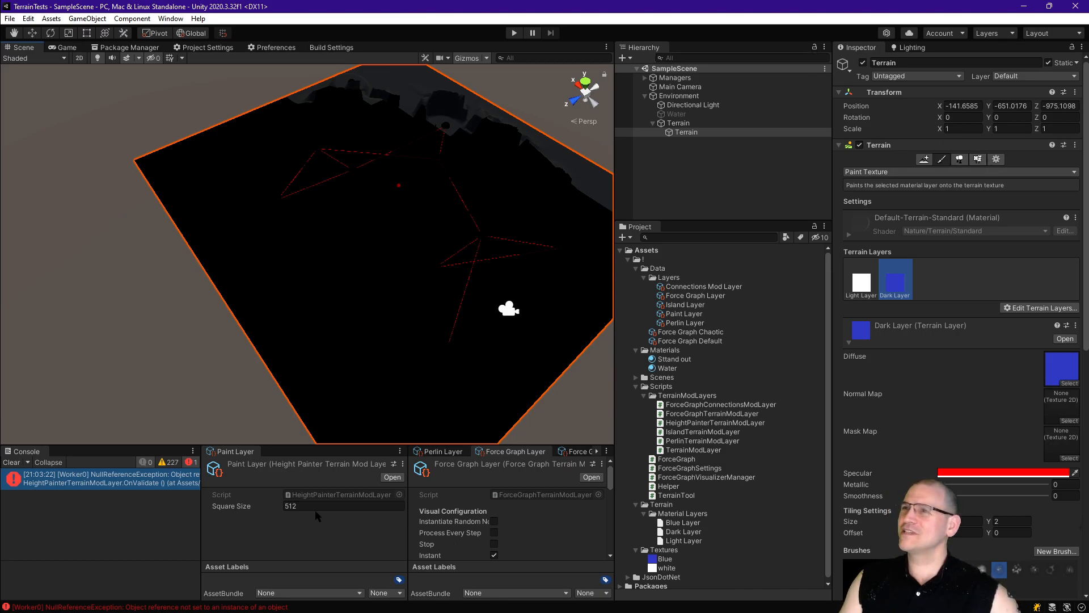
{"action": "mouse_move", "coordinate": [549, 484]}
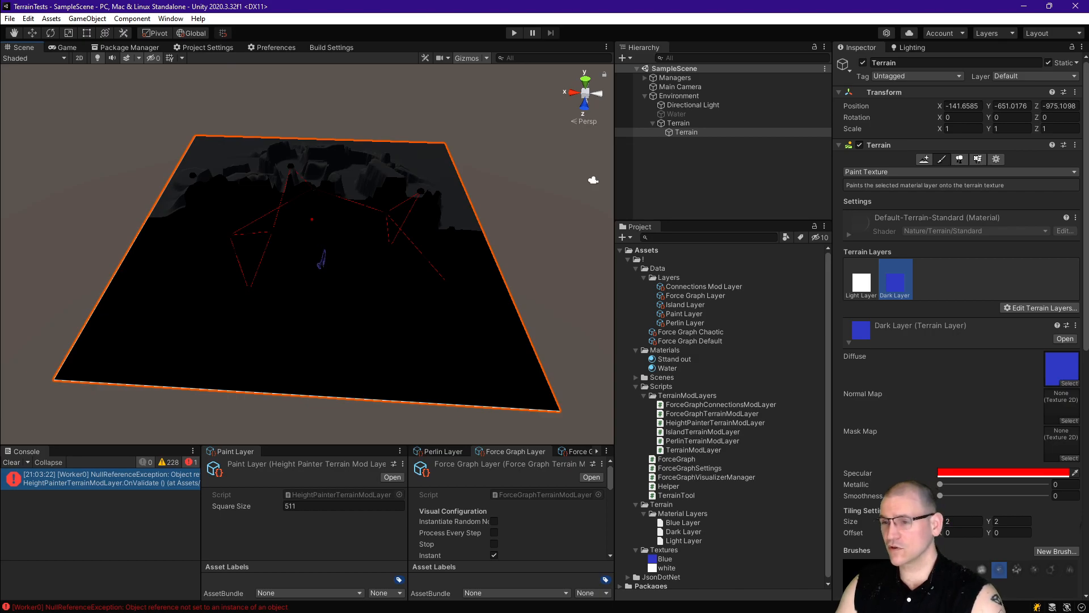
{"action": "mouse_move", "coordinate": [342, 129]}
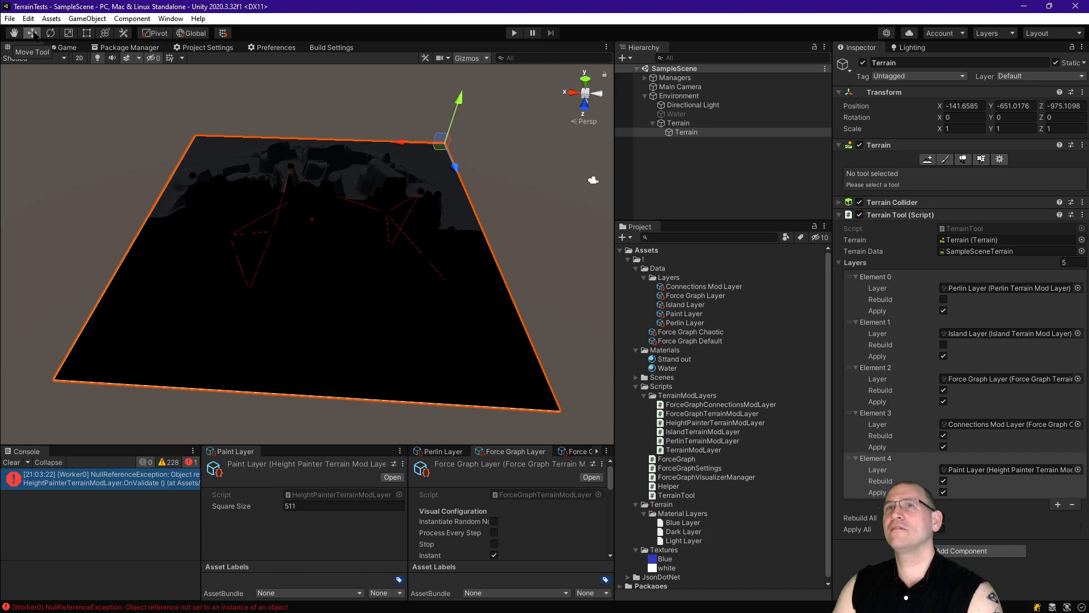
Step: Select the Move Tool and set its handle position to the terrain's centre
{"action": "left_click", "coordinate": [164, 33]}
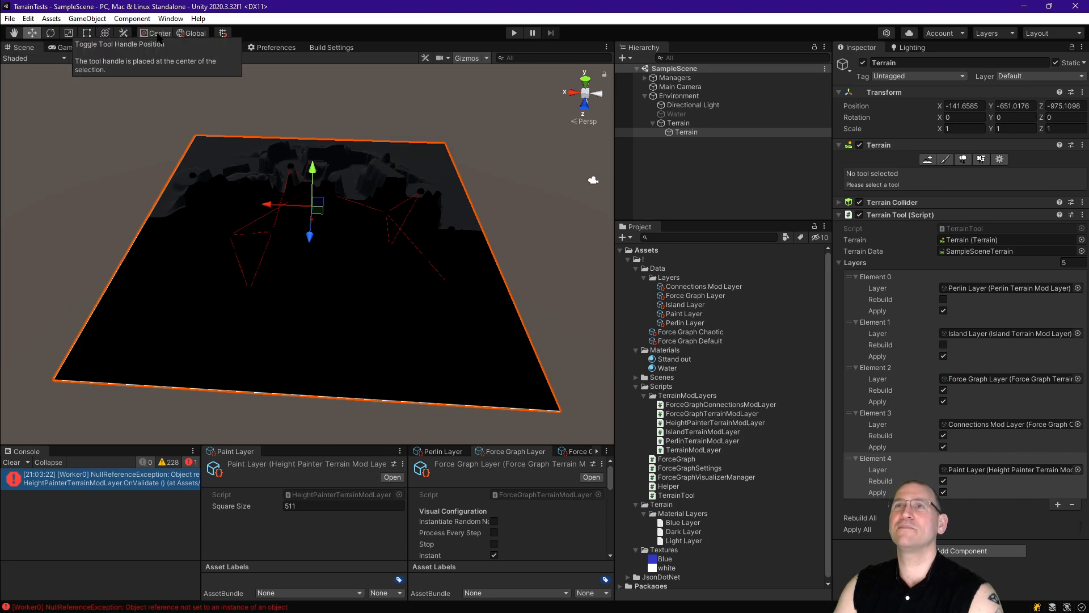
{"action": "left_click", "coordinate": [156, 33]}
{"action": "type", "text": "64"}
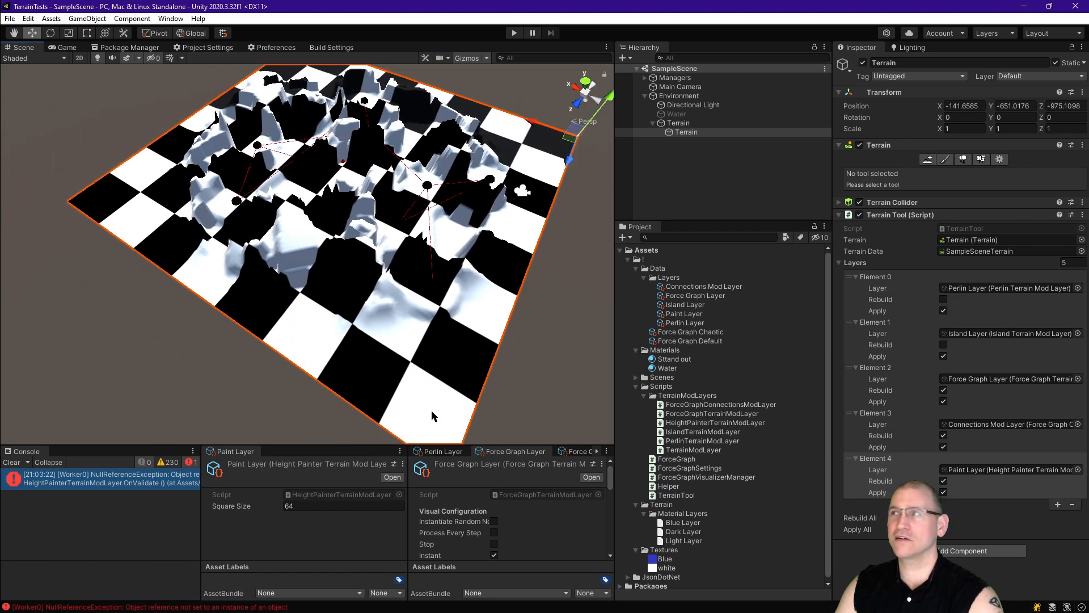
{"action": "mouse_move", "coordinate": [435, 402]}
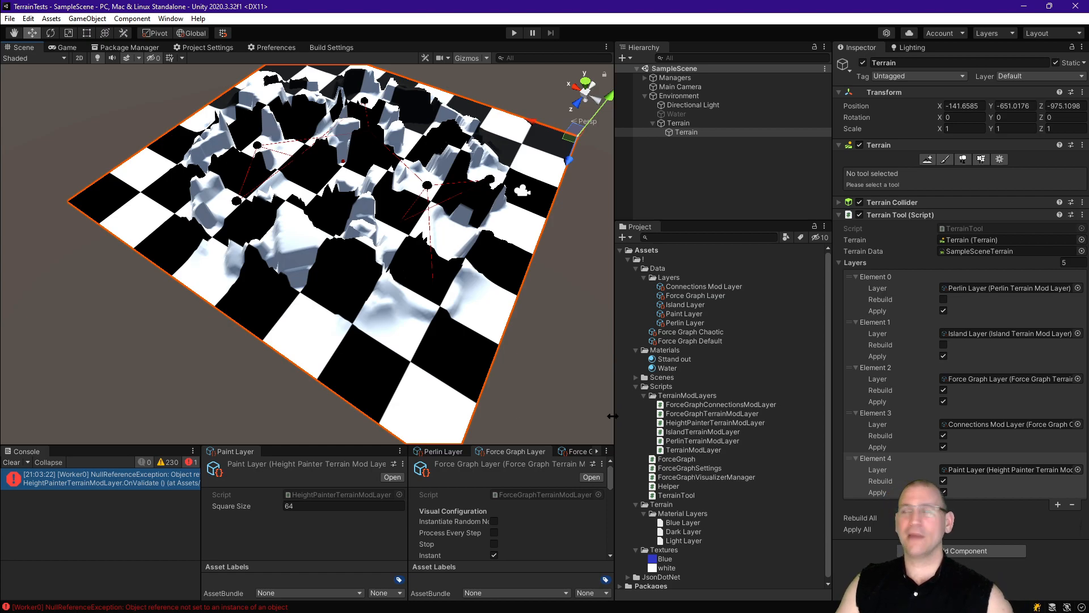
Step: Show the terrain's settings and scroll to its Texture Resolutions section
{"action": "left_click", "coordinate": [997, 159]}
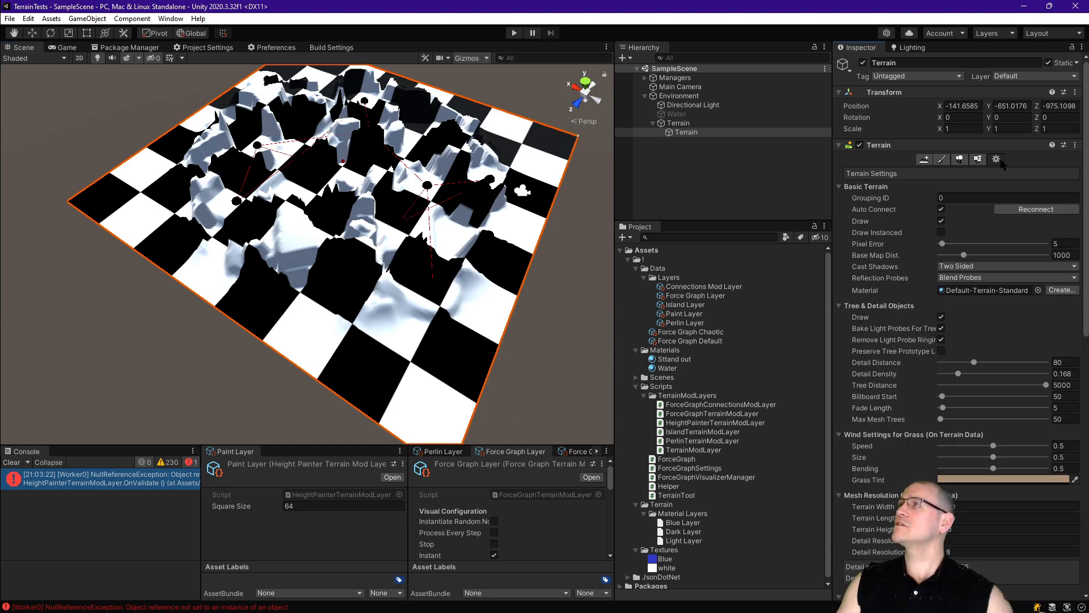
{"action": "scroll", "scroll_direction": "down", "scroll_amount": 3}
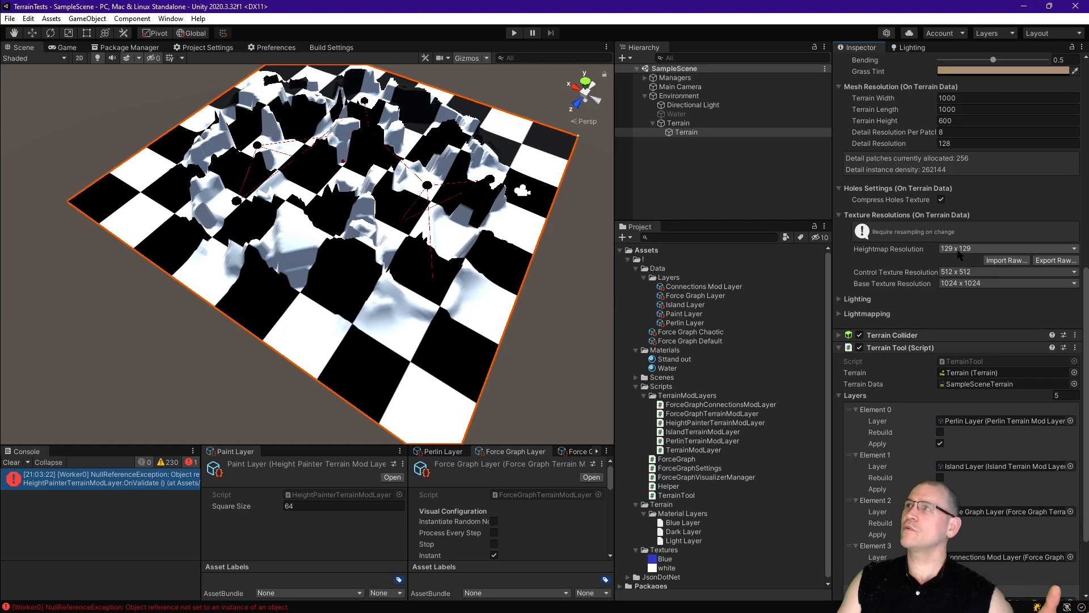
{"action": "mouse_move", "coordinate": [957, 249]}
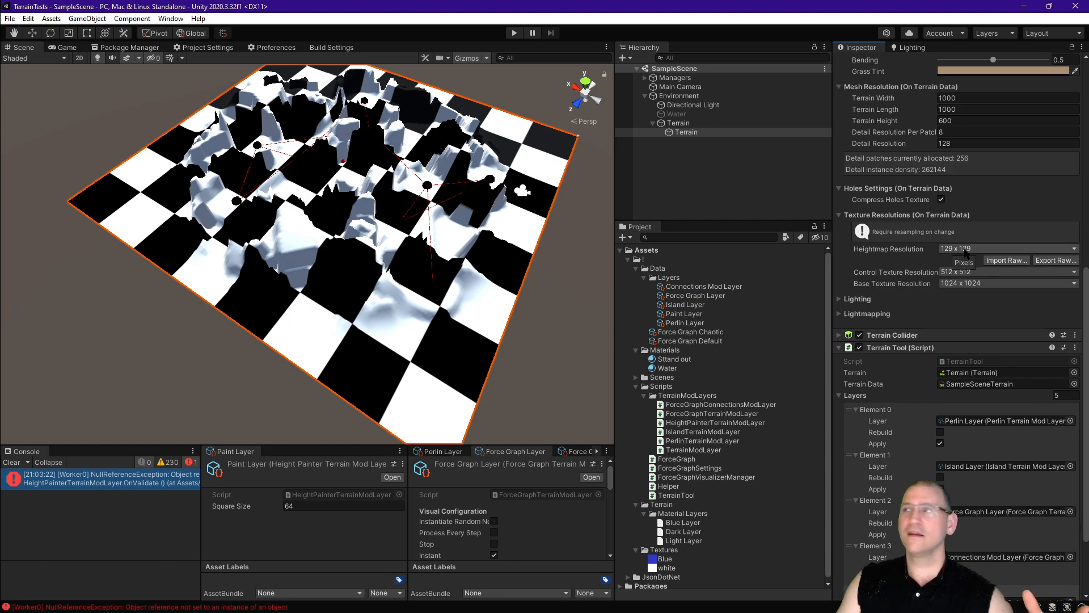
{"action": "mouse_move", "coordinate": [896, 271]}
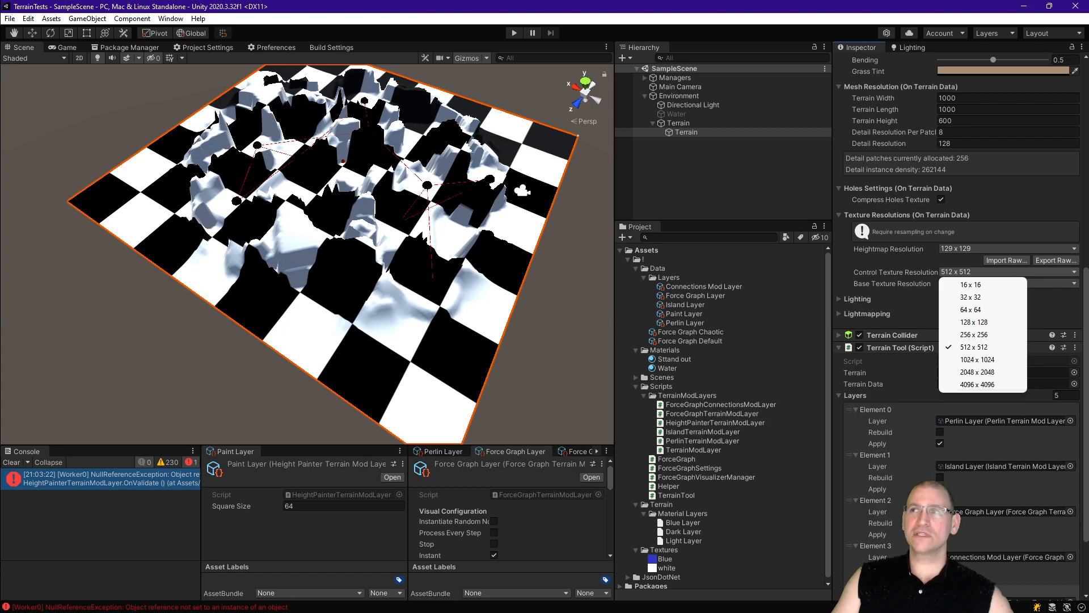
{"action": "mouse_move", "coordinate": [977, 360]}
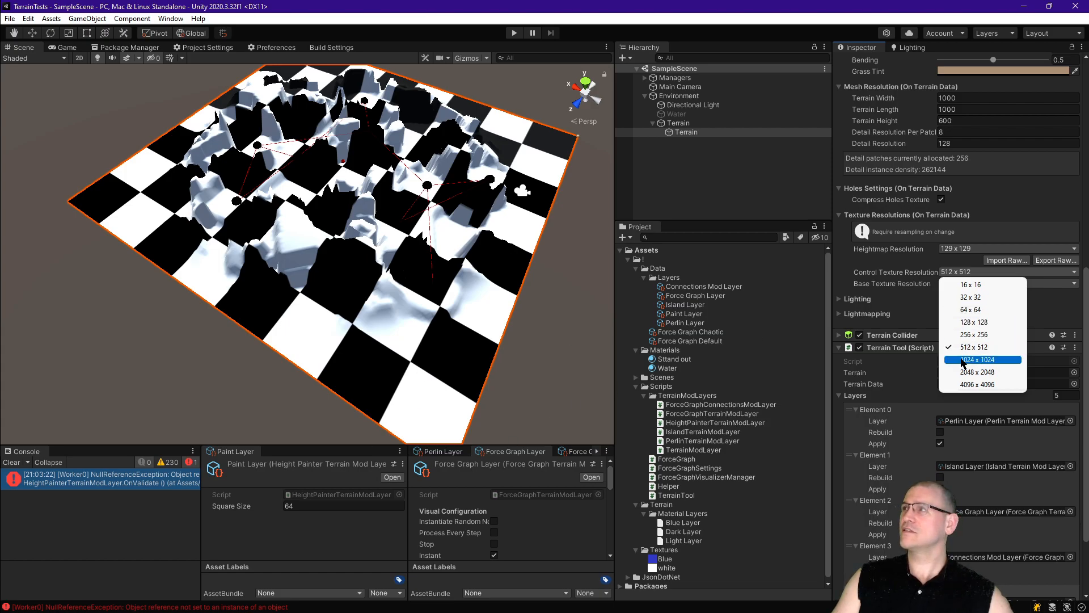
Step: Set the control texture resolution to 1024×1024, then 256×256, then down to 32×32
{"action": "left_click", "coordinate": [971, 360]}
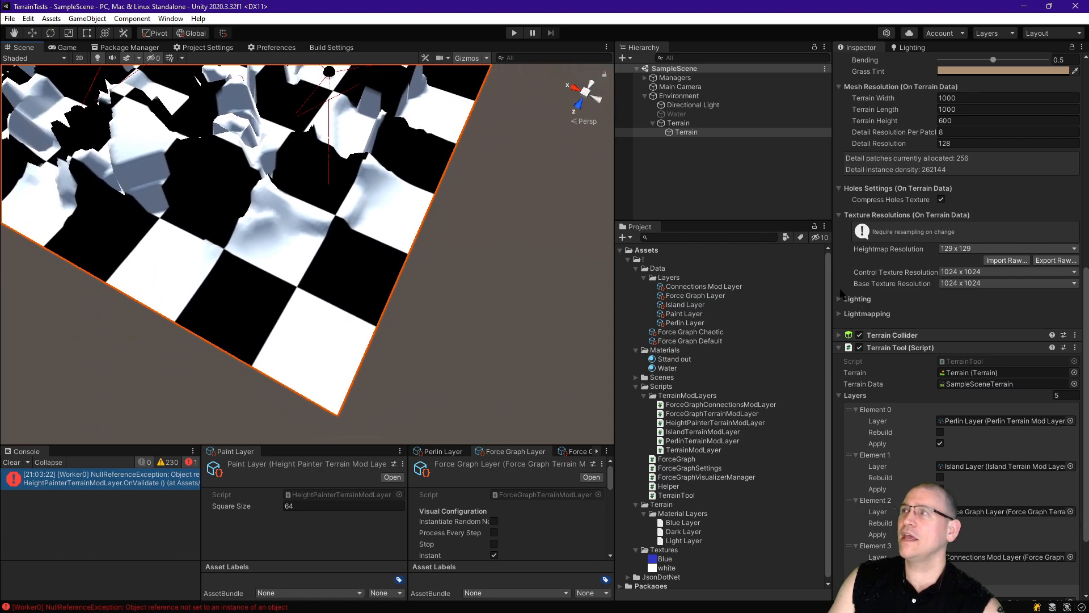
{"action": "left_click", "coordinate": [1007, 282]}
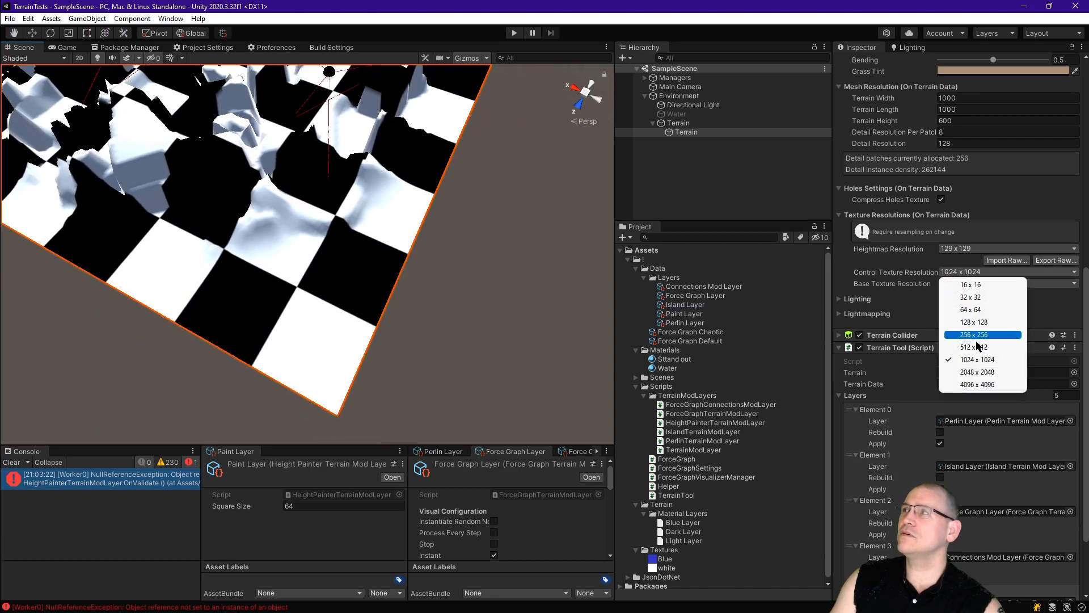
{"action": "left_click", "coordinate": [975, 333]}
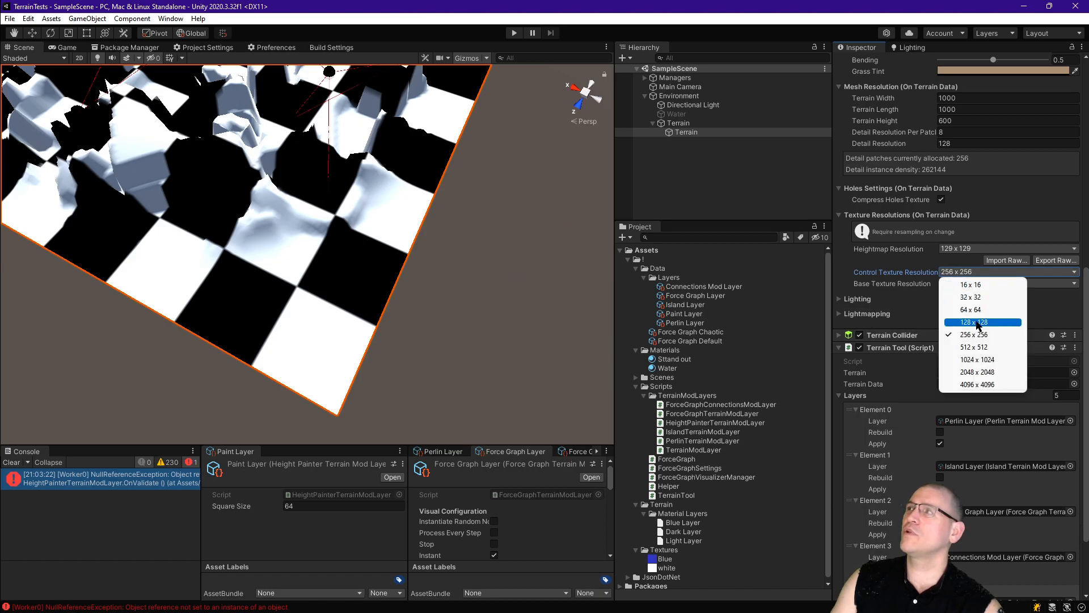
{"action": "left_click", "coordinate": [973, 321]}
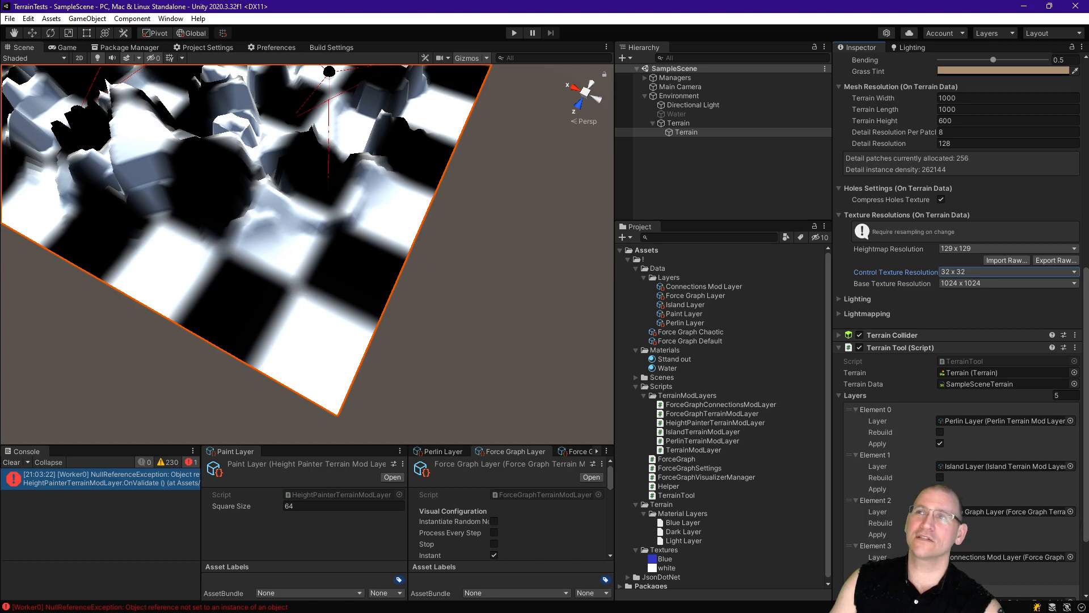
{"action": "mouse_move", "coordinate": [321, 335]}
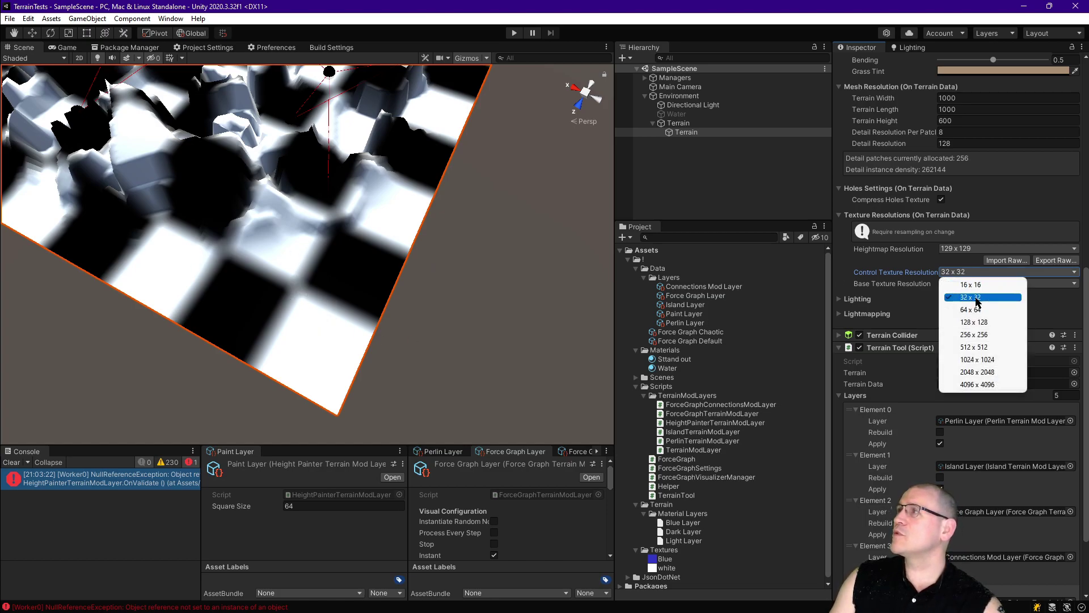
{"action": "mouse_move", "coordinate": [972, 347]}
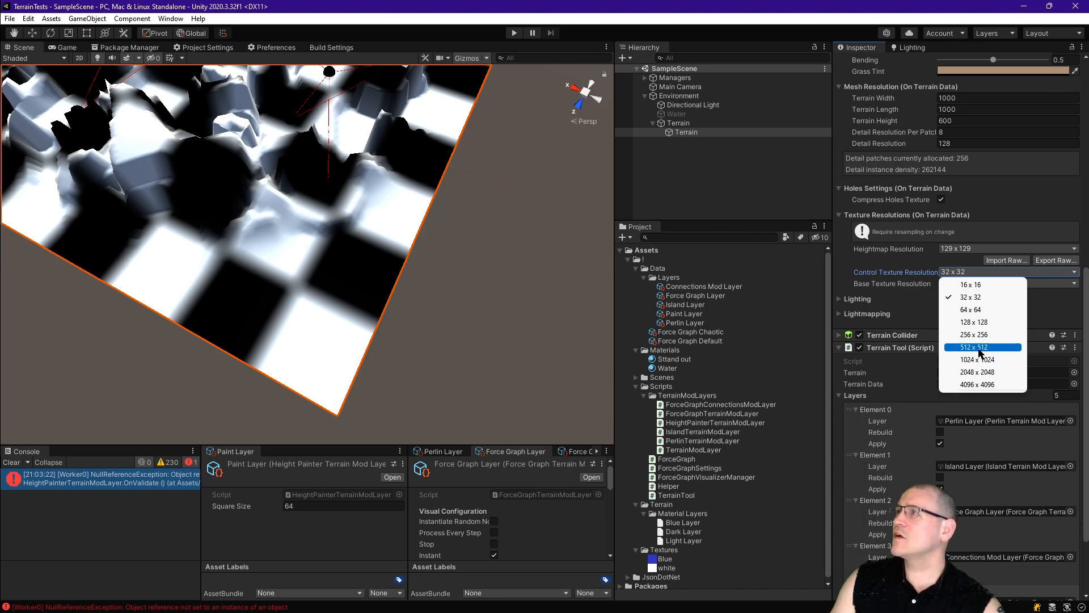
Step: Set control texture resolution to 512×512 and switch the Scene view to shaded wireframe
{"action": "left_click", "coordinate": [979, 347]}
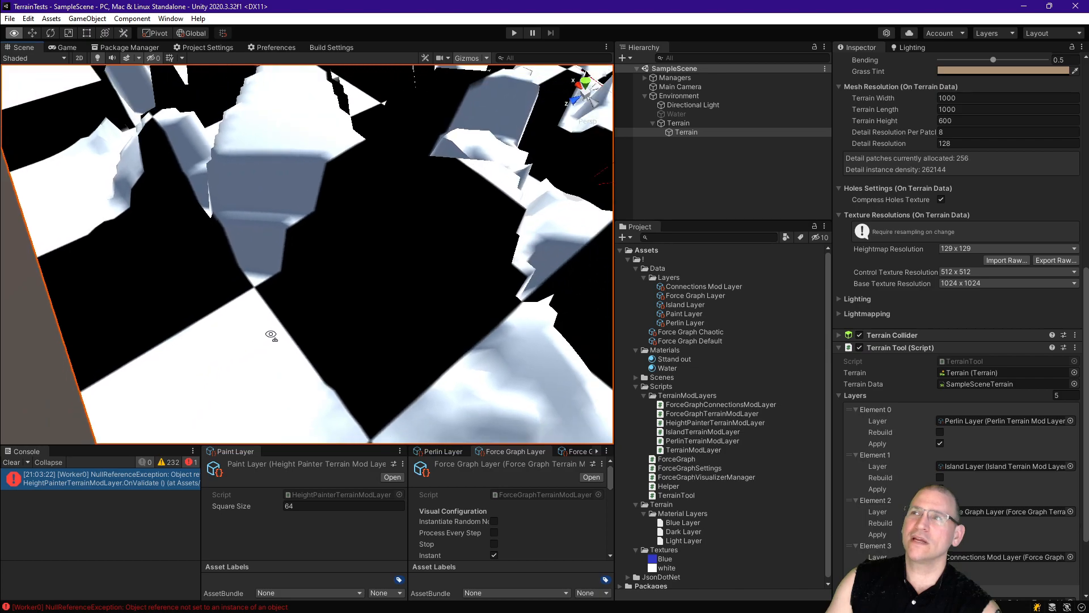
{"action": "left_click", "coordinate": [18, 58]}
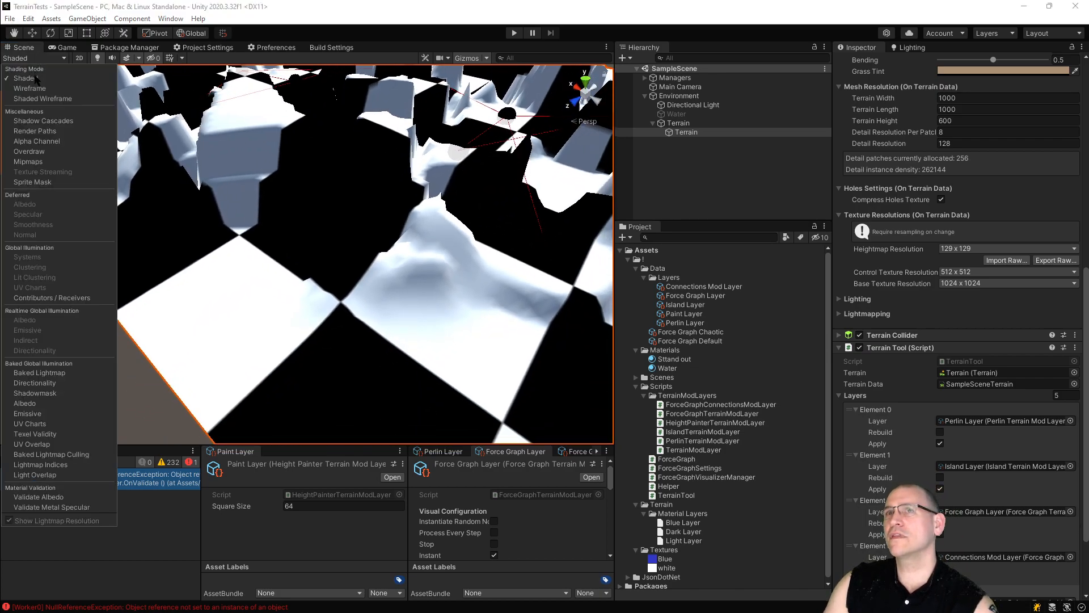
{"action": "left_click", "coordinate": [42, 98]}
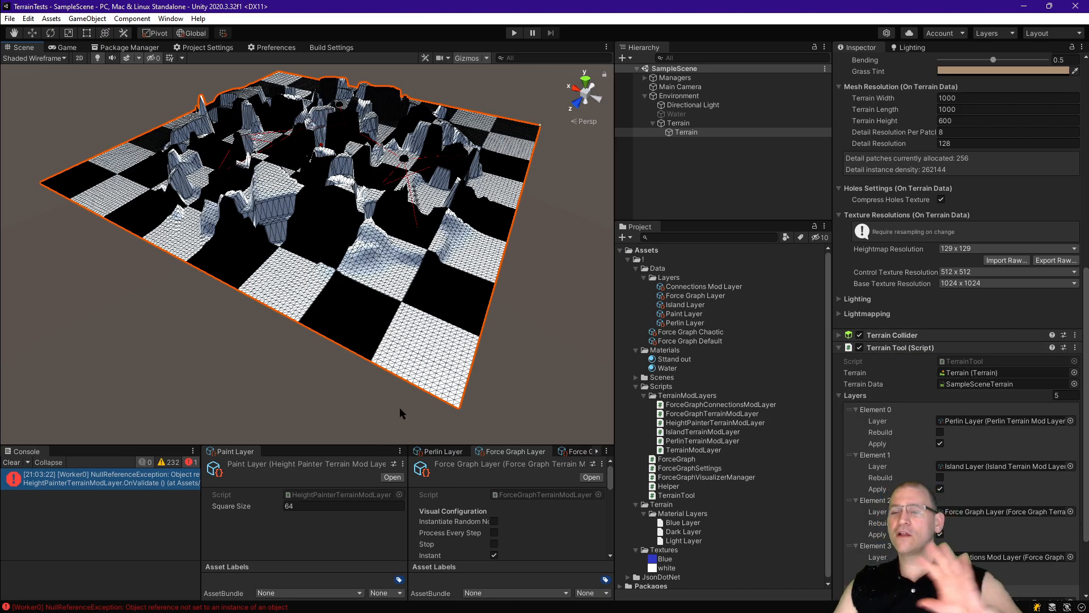
{"action": "mouse_move", "coordinate": [406, 416]}
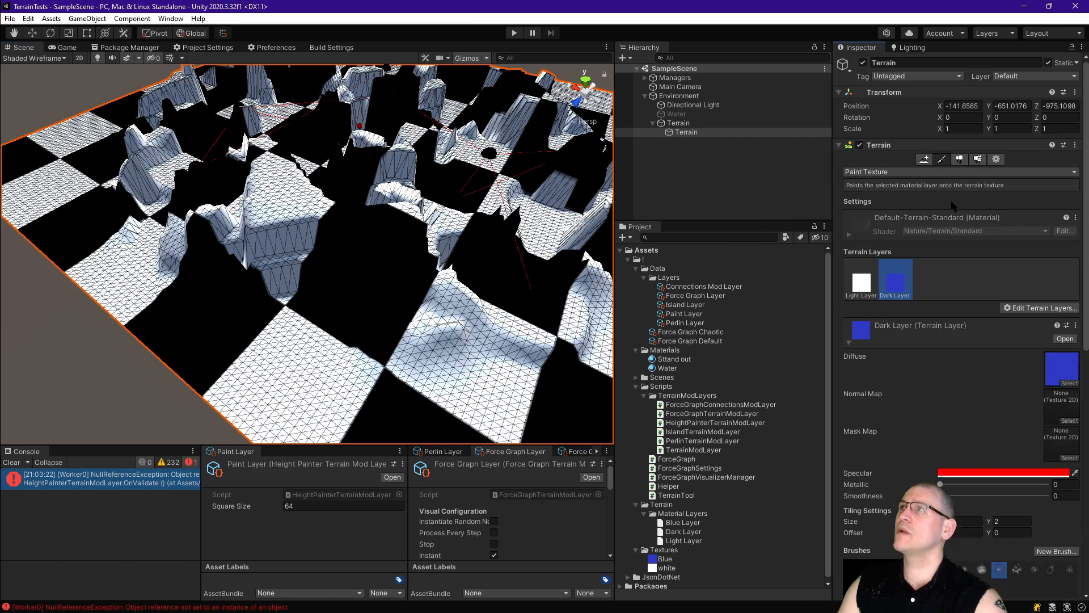
{"action": "mouse_move", "coordinate": [750, 292]}
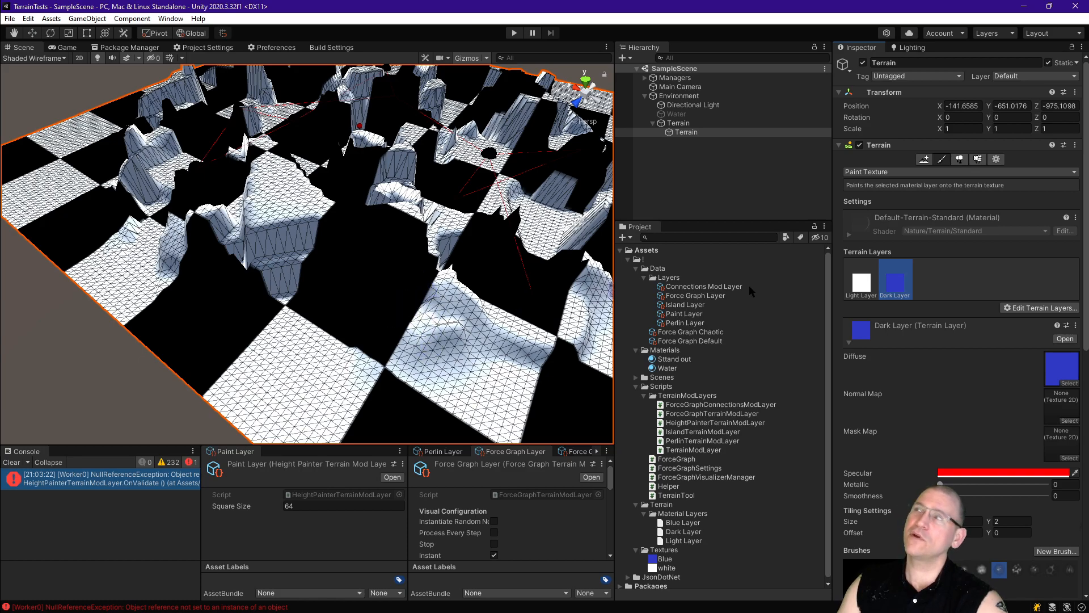
Step: Brush a blue Dark Layer patch onto the middle of the terrain
{"action": "left_click", "coordinate": [416, 347]}
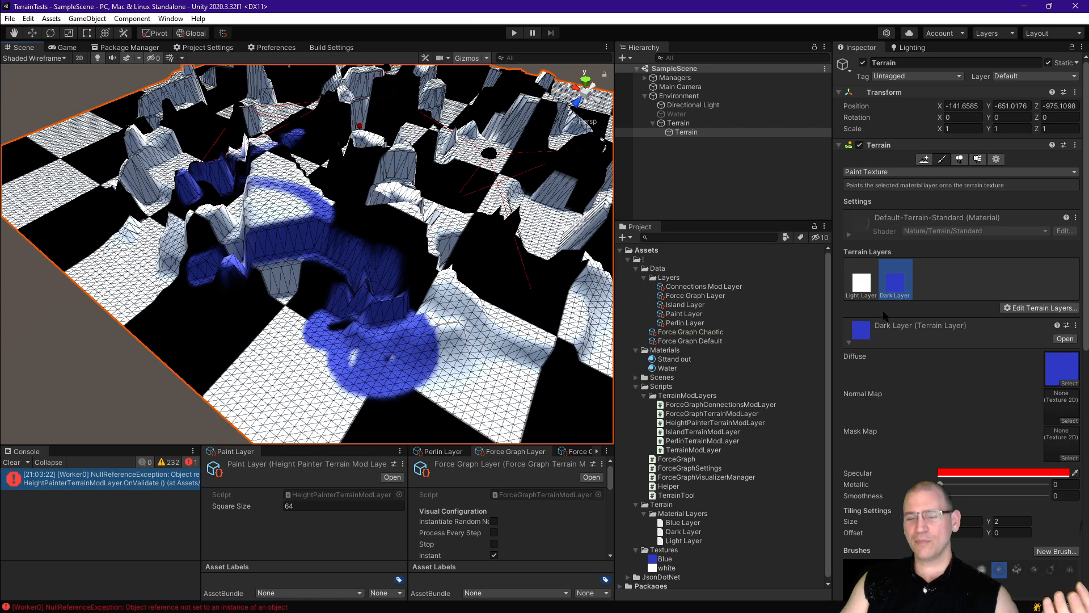
{"action": "mouse_move", "coordinate": [890, 317]}
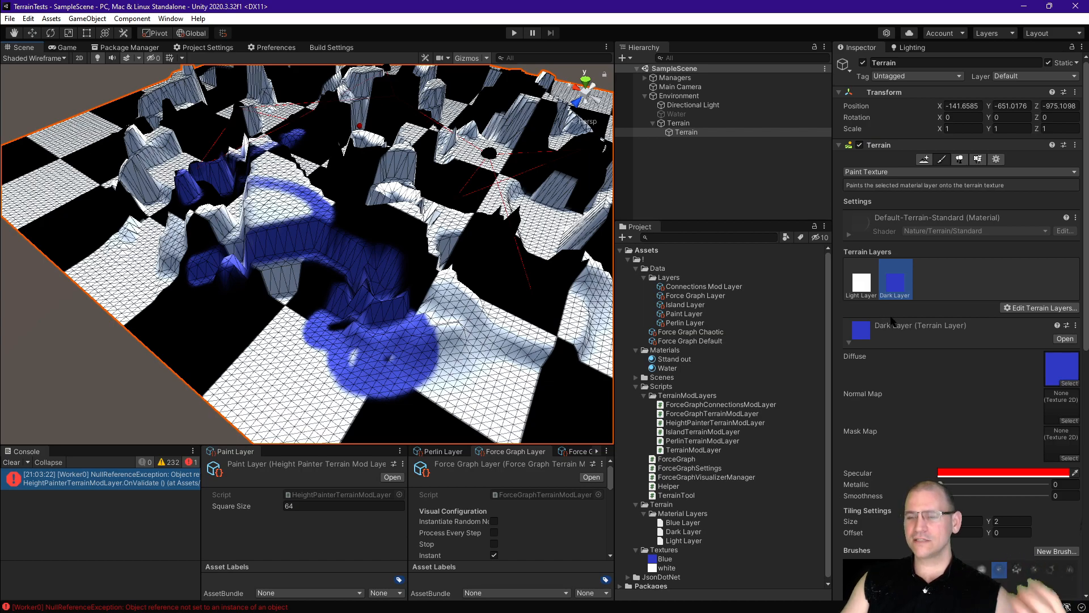
{"action": "mouse_move", "coordinate": [893, 320]}
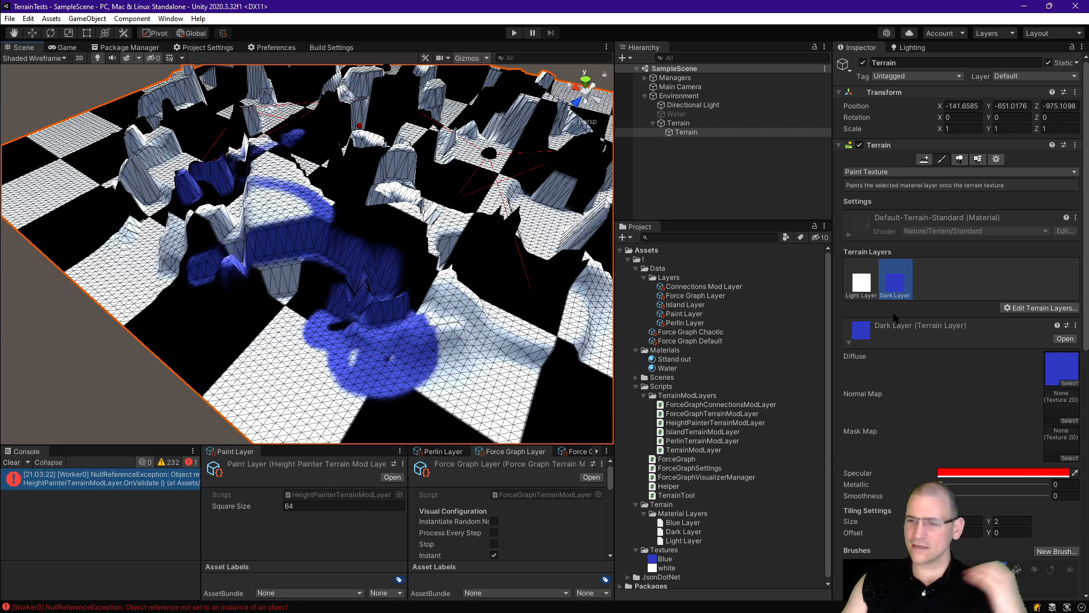
{"action": "mouse_move", "coordinate": [826, 287]}
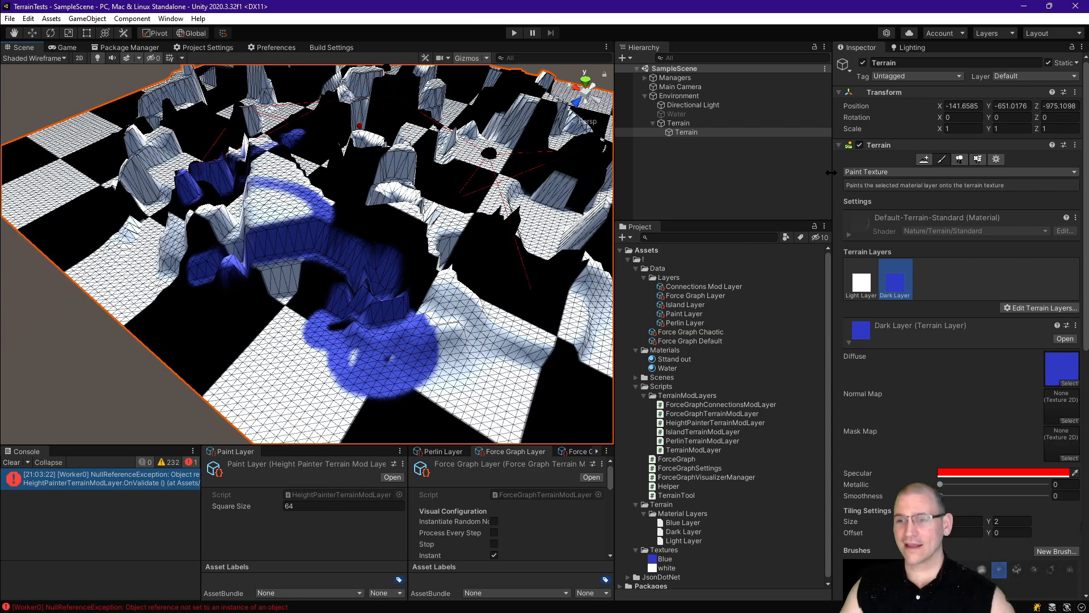
{"action": "mouse_move", "coordinate": [1062, 171]}
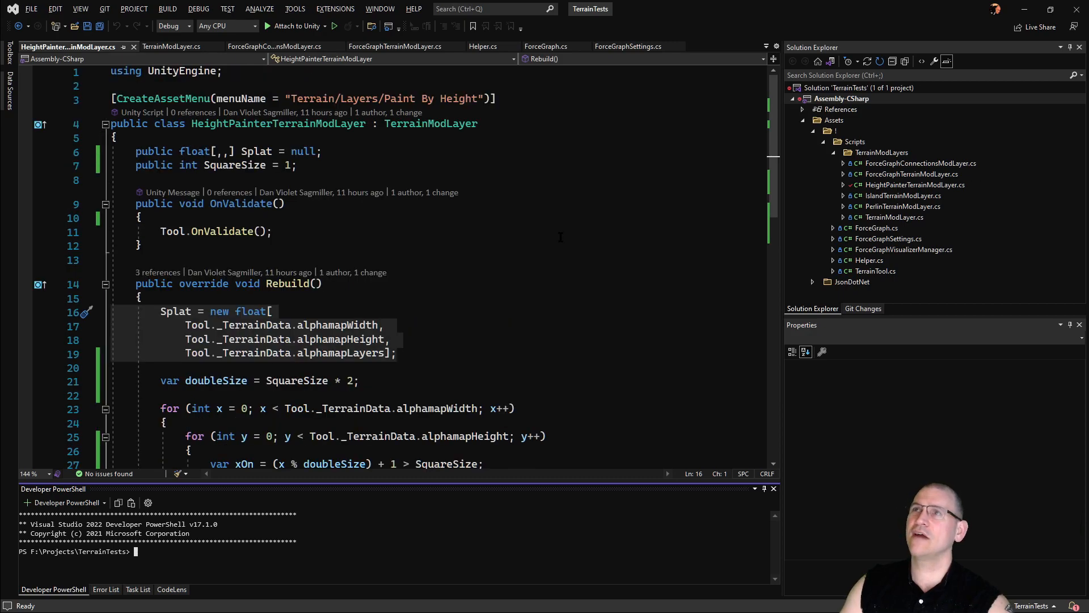
Step: In HeightPainterTerrainModLayer.cs, highlight the Splat allocation lines and collapse the Rebuild method
{"action": "left_click", "coordinate": [277, 124]}
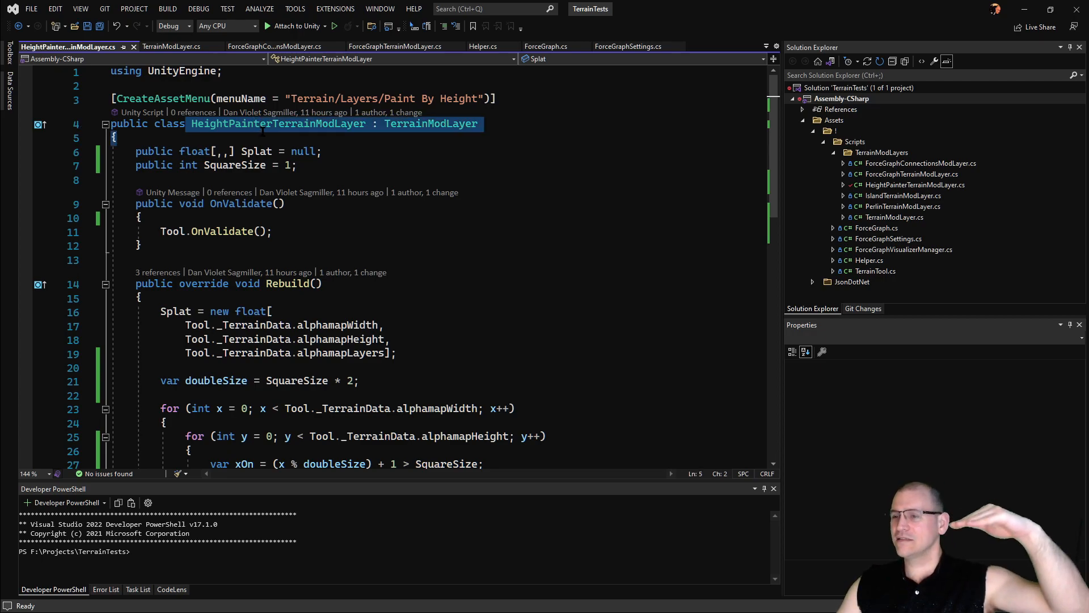
{"action": "left_click", "coordinate": [268, 123]}
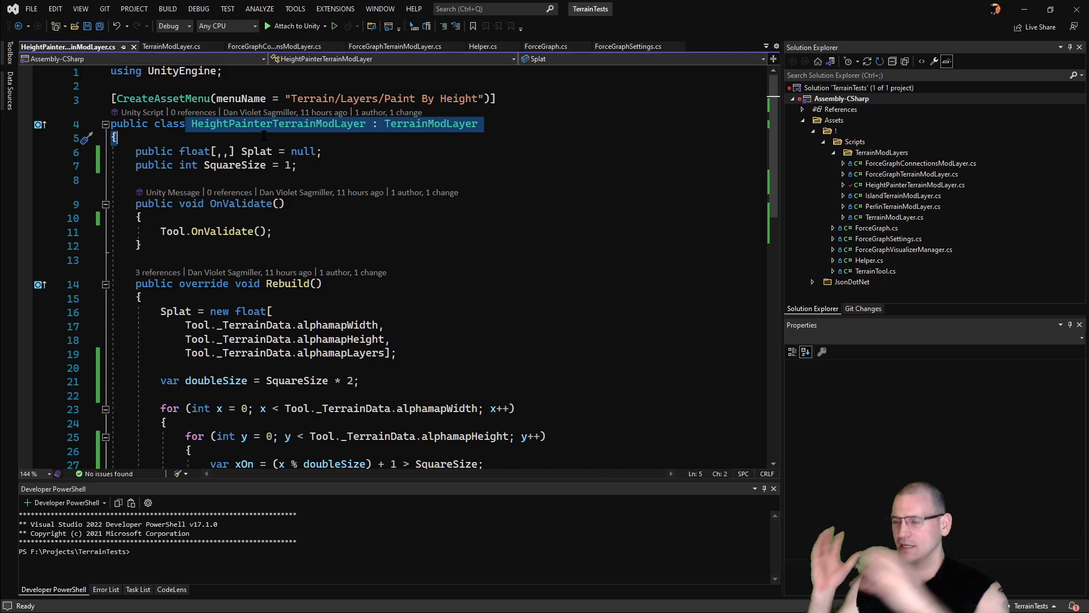
{"action": "mouse_move", "coordinate": [308, 239]}
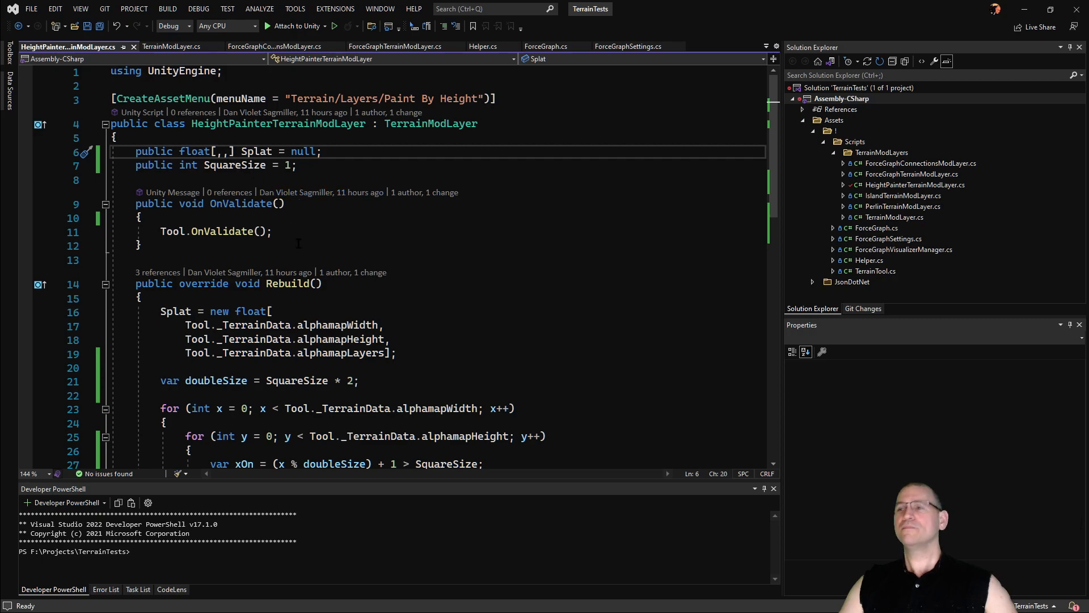
{"action": "left_click", "coordinate": [161, 311]}
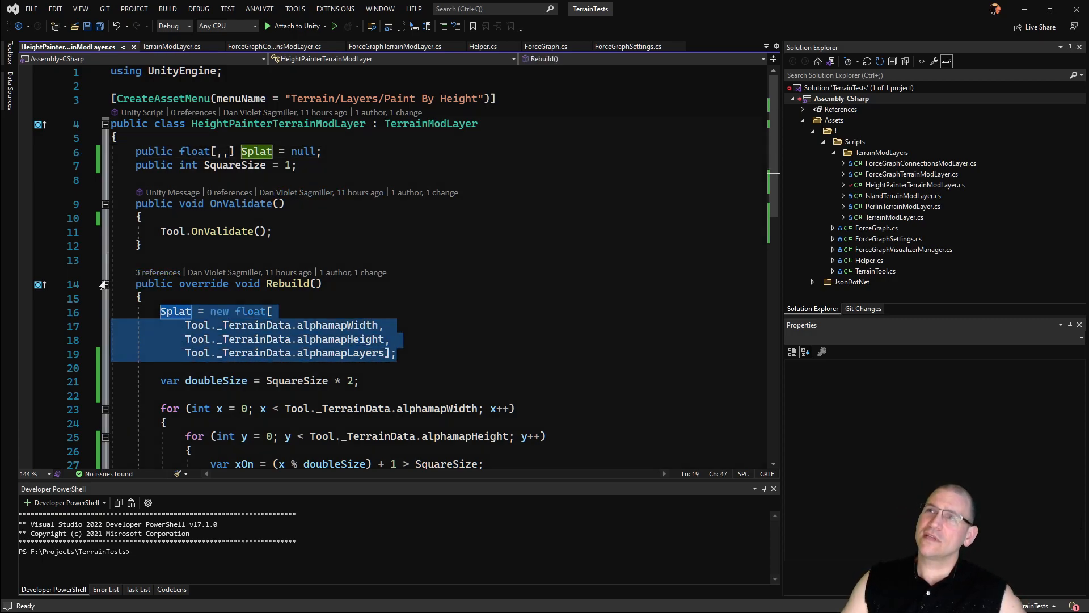
{"action": "left_click", "coordinate": [104, 284]}
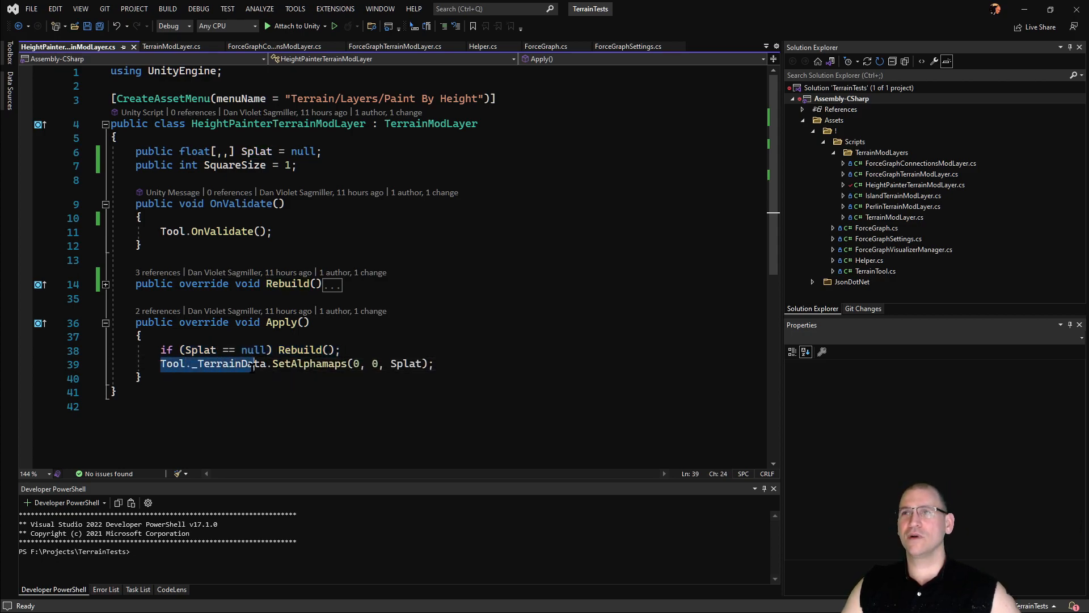
Step: Select the _TerrainData field, expand Rebuild again and scroll to its nested for loops
{"action": "double_click", "coordinate": [171, 363]}
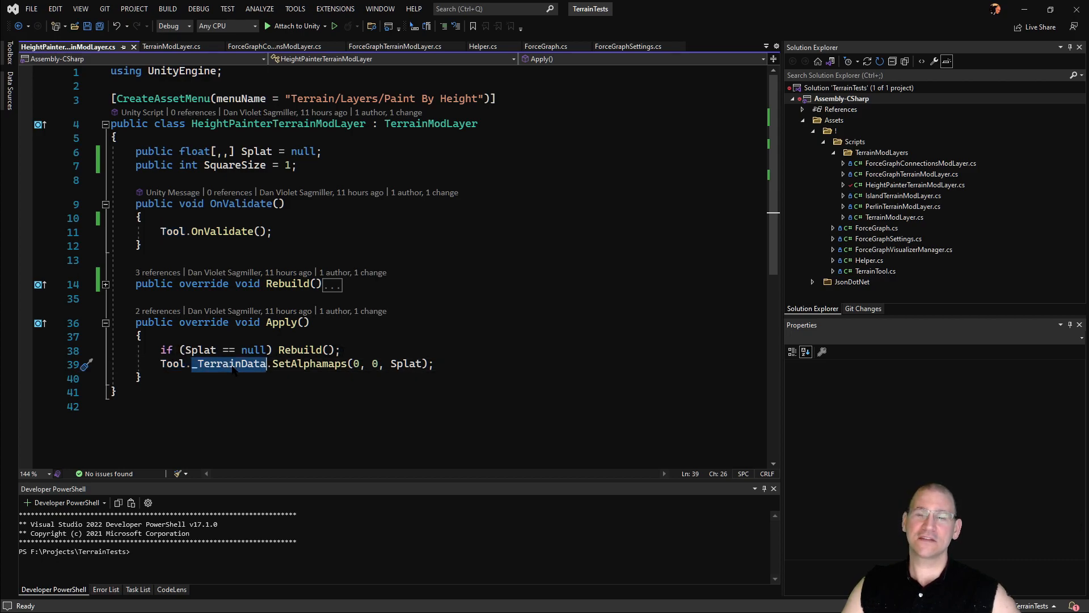
{"action": "mouse_move", "coordinate": [229, 363]}
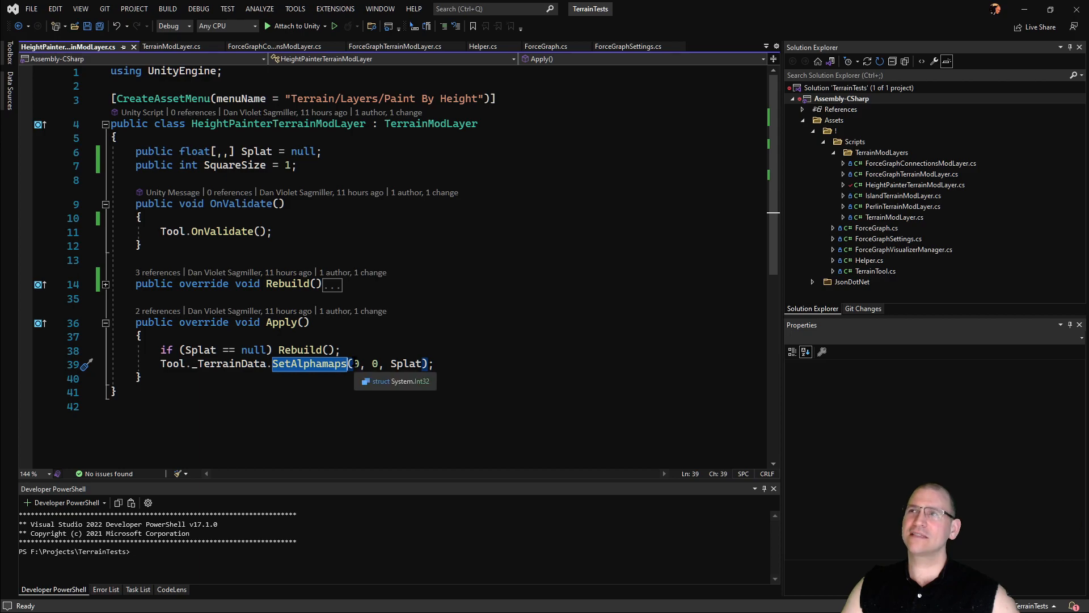
{"action": "mouse_move", "coordinate": [301, 349]}
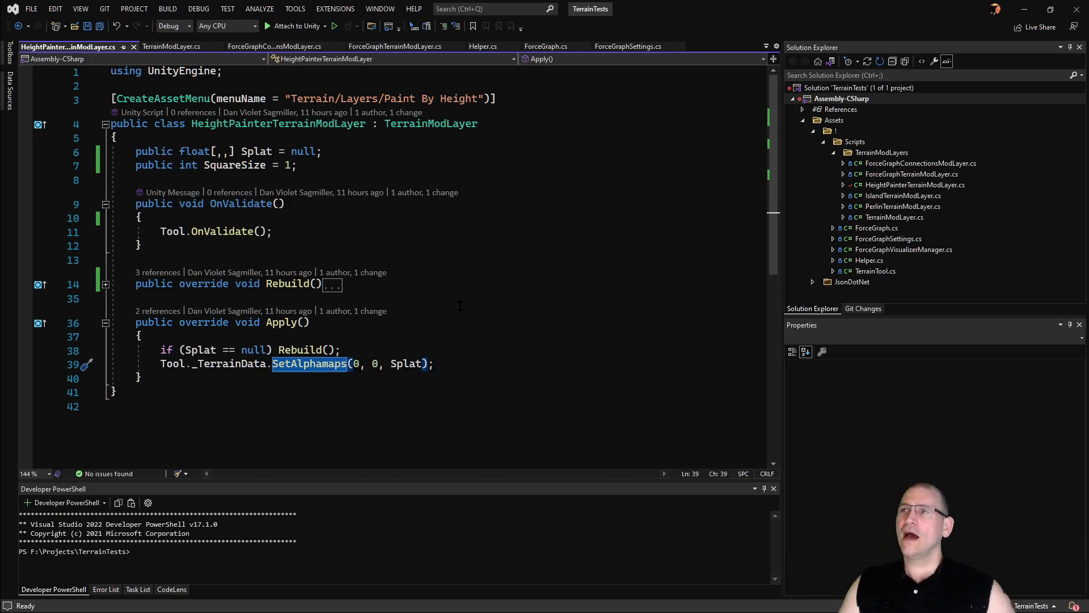
{"action": "mouse_move", "coordinate": [406, 363]}
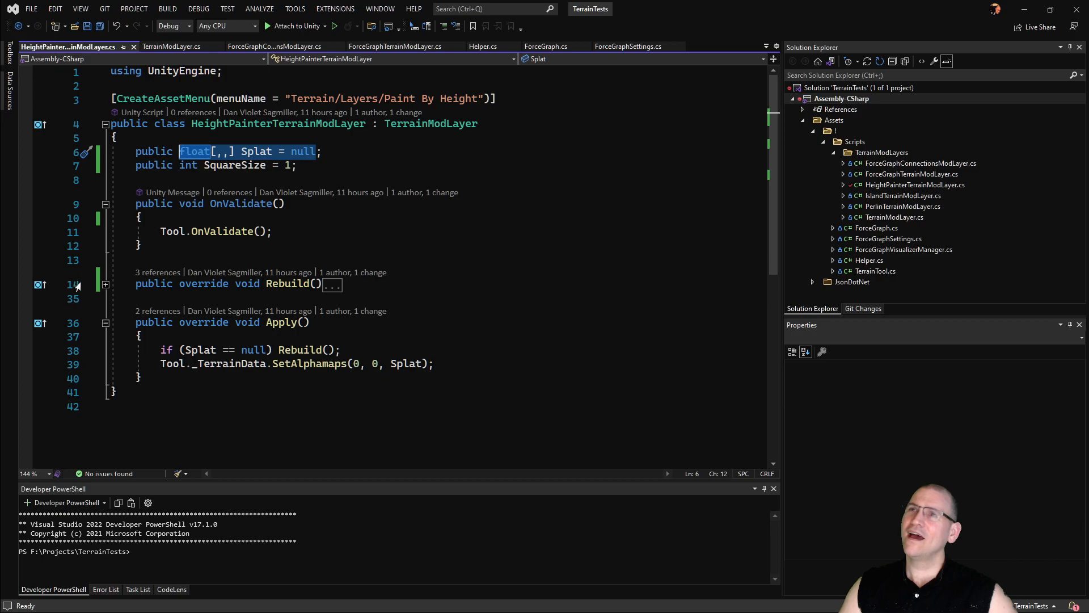
{"action": "left_click", "coordinate": [104, 285]}
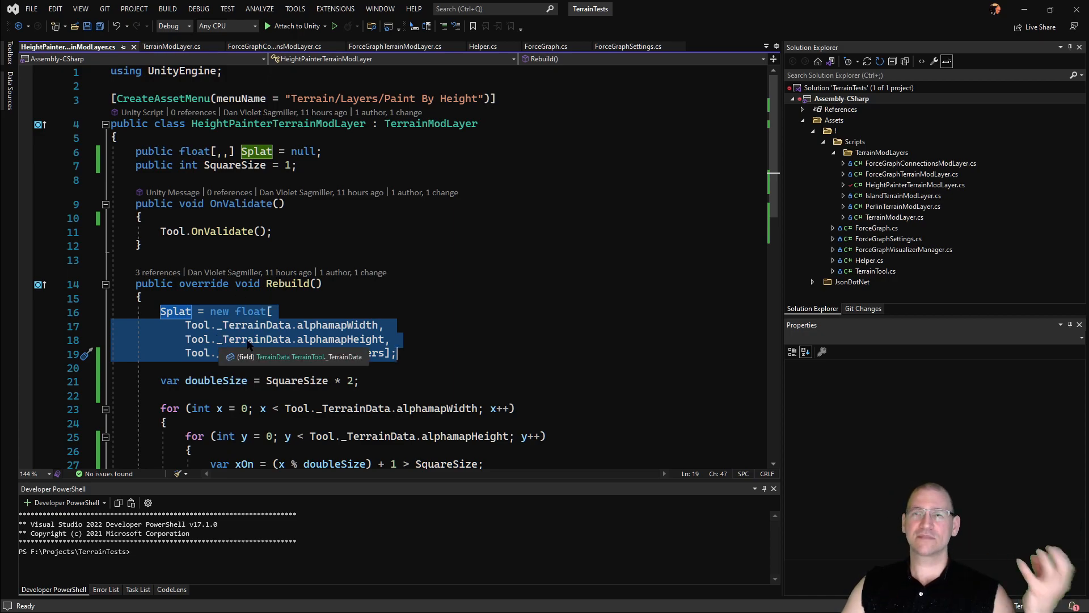
{"action": "scroll", "scroll_direction": "down", "scroll_amount": 3}
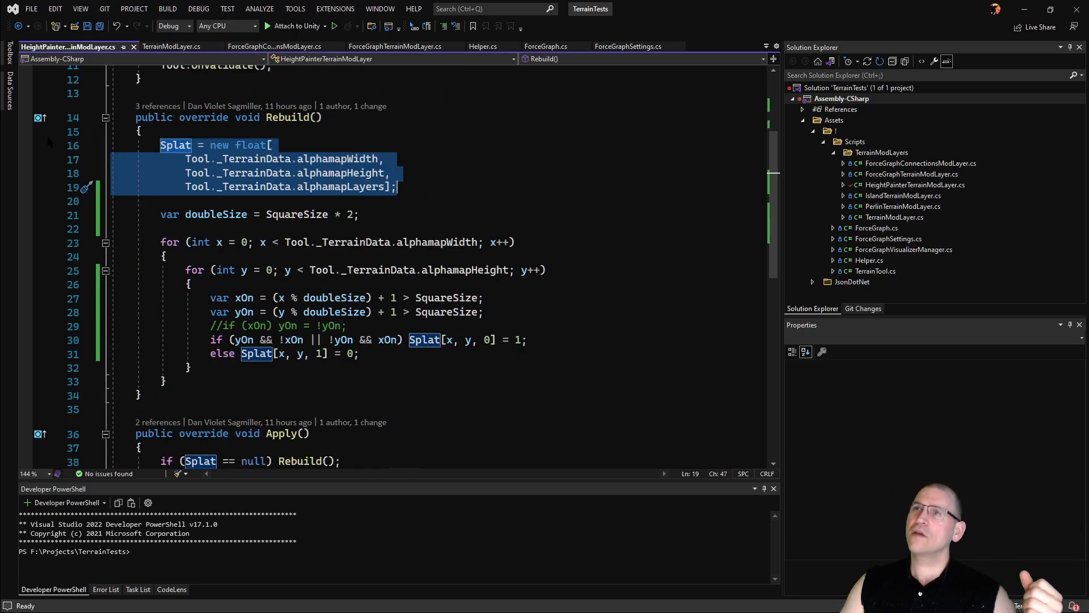
{"action": "left_click", "coordinate": [169, 214]}
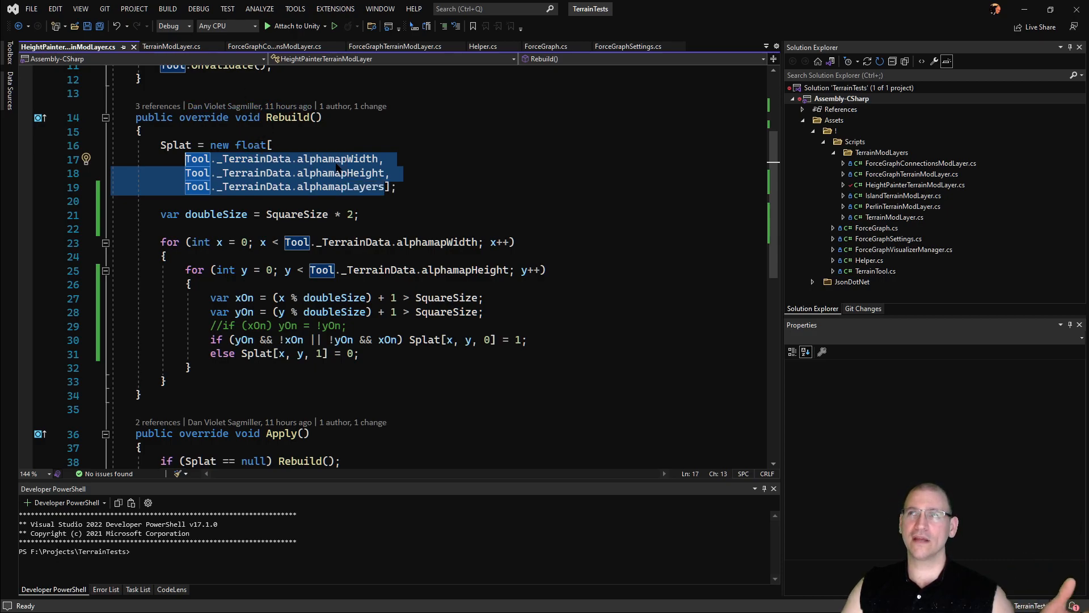
{"action": "mouse_move", "coordinate": [354, 159]}
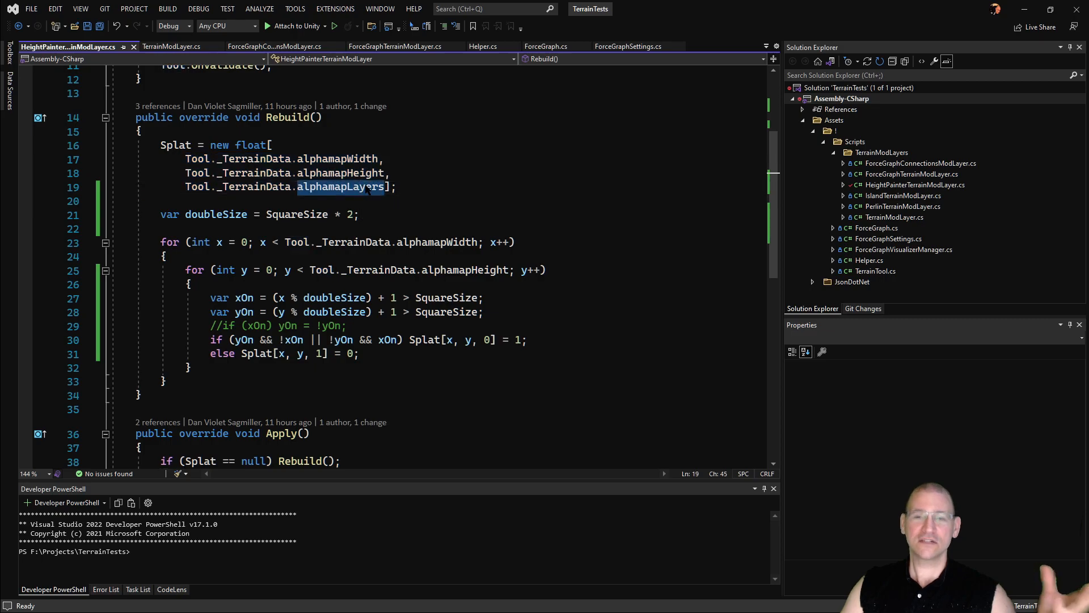
{"action": "mouse_move", "coordinate": [344, 187]}
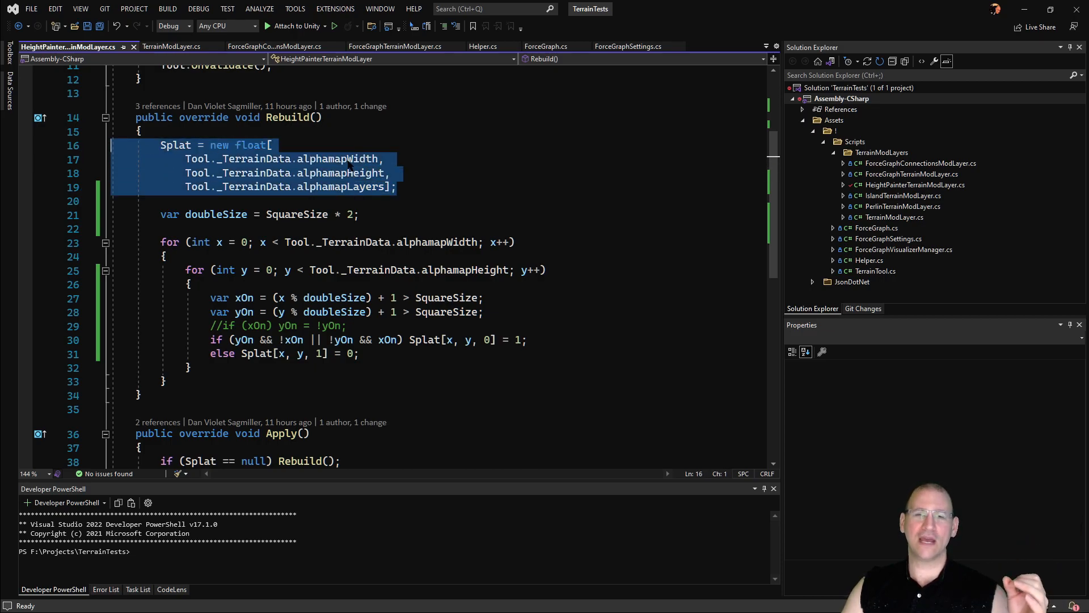
{"action": "mouse_move", "coordinate": [361, 159]}
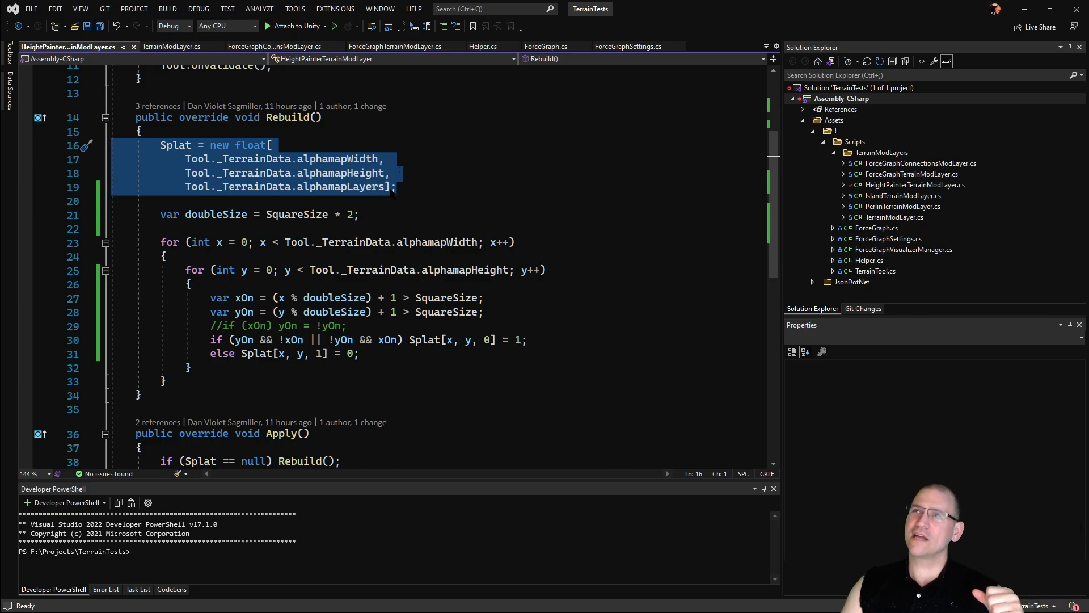
{"action": "mouse_move", "coordinate": [229, 160]}
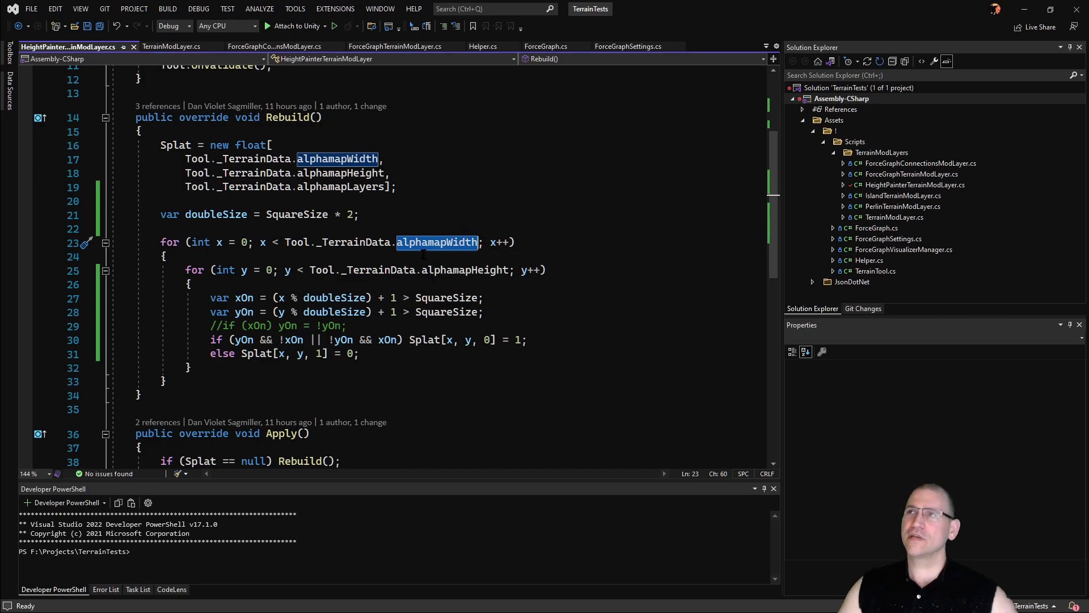
{"action": "scroll", "scroll_direction": "down", "scroll_amount": 3}
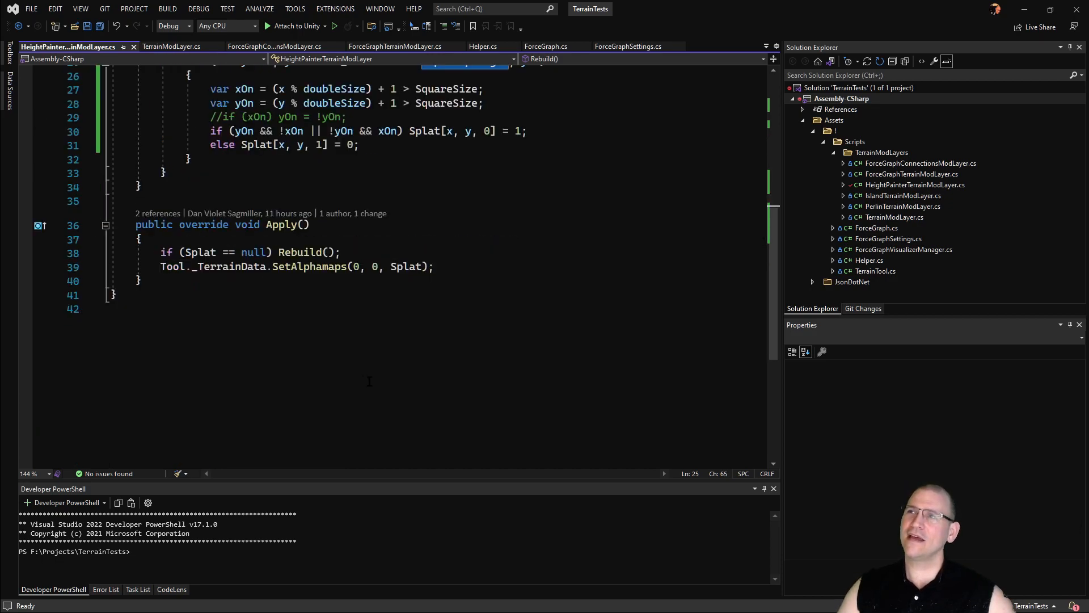
{"action": "scroll", "scroll_direction": "up", "scroll_amount": 3}
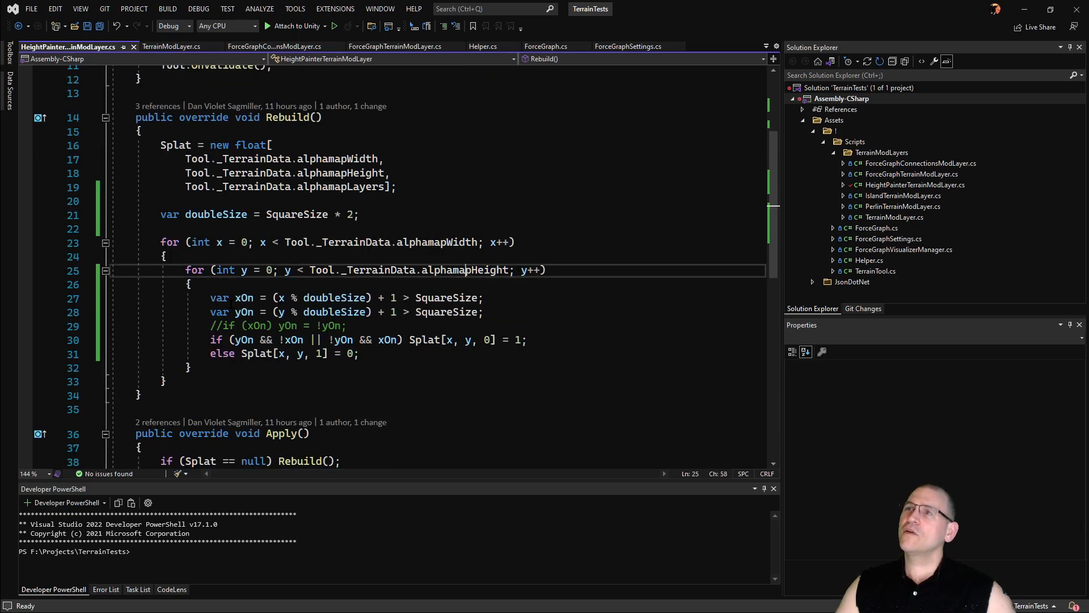
{"action": "double_click", "coordinate": [218, 297]}
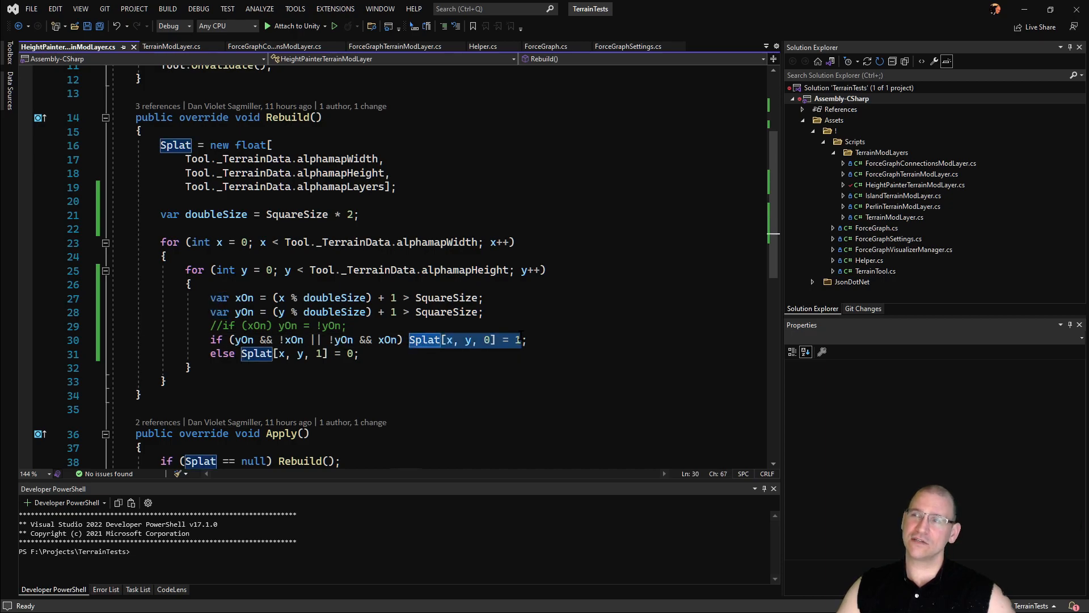
{"action": "left_click", "coordinate": [350, 353]}
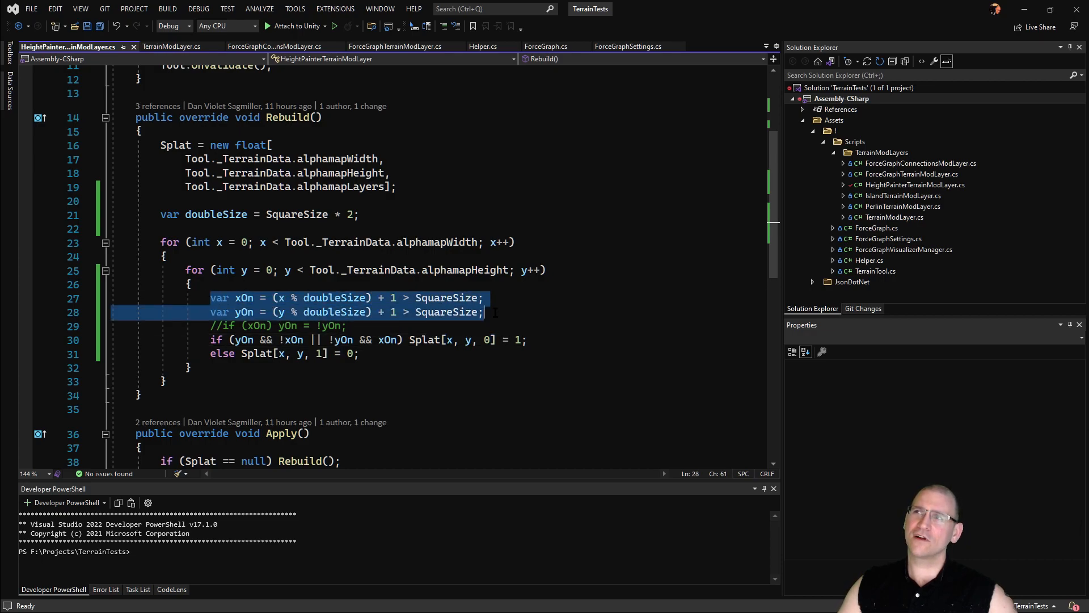
{"action": "mouse_move", "coordinate": [302, 312]}
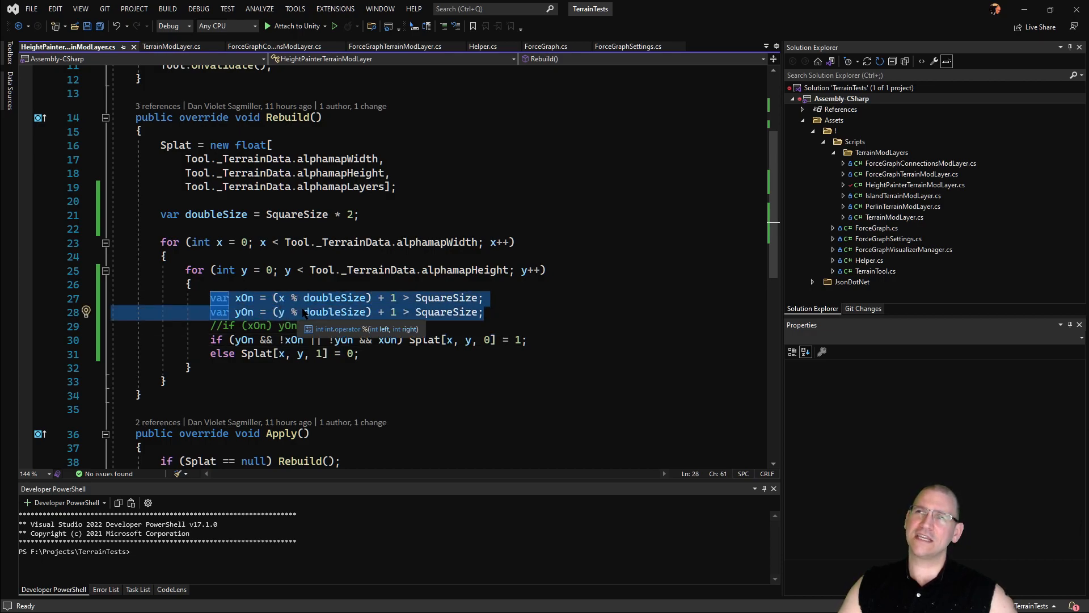
{"action": "mouse_move", "coordinate": [333, 310]}
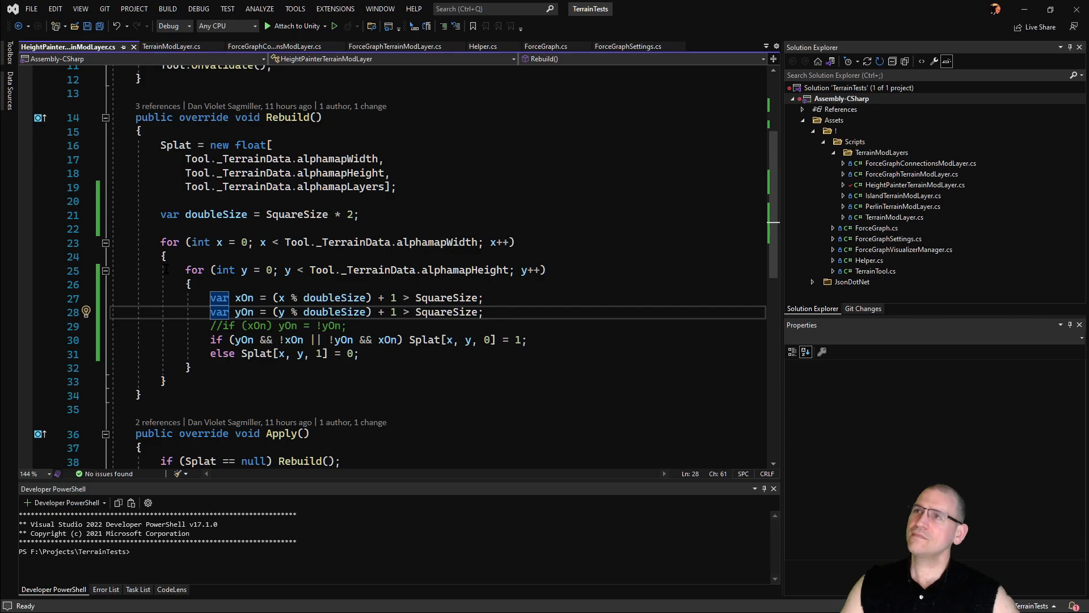
{"action": "left_click", "coordinate": [347, 326]}
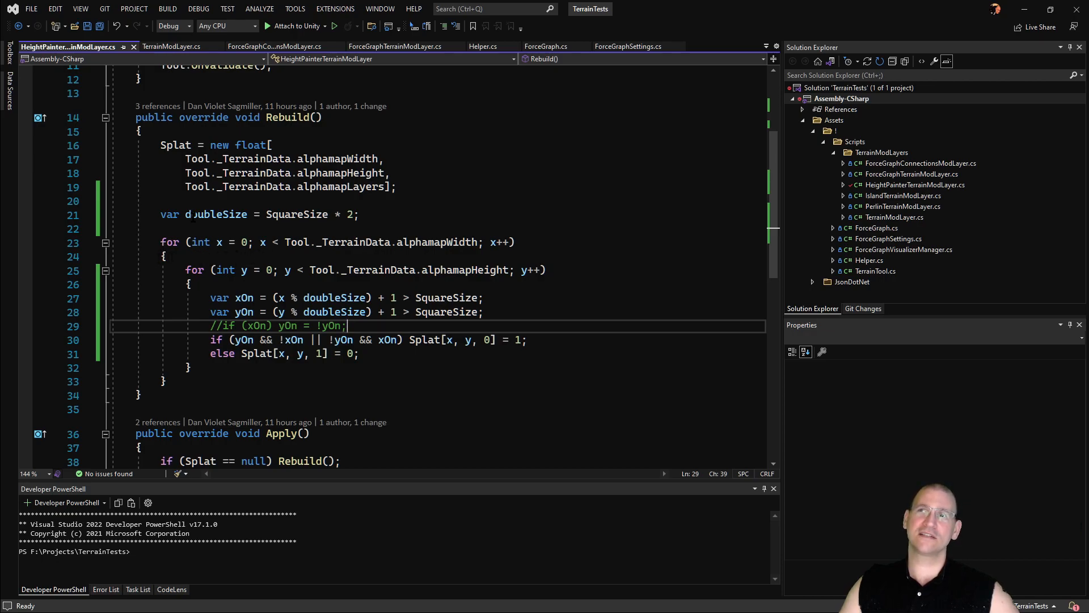
{"action": "mouse_move", "coordinate": [223, 297]}
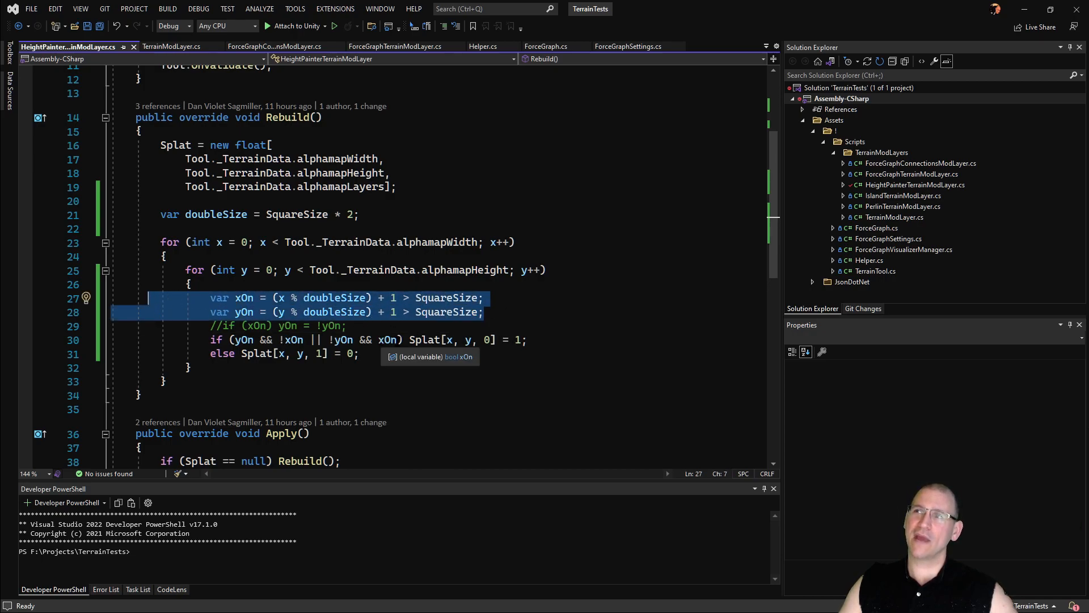
{"action": "left_click", "coordinate": [389, 339]}
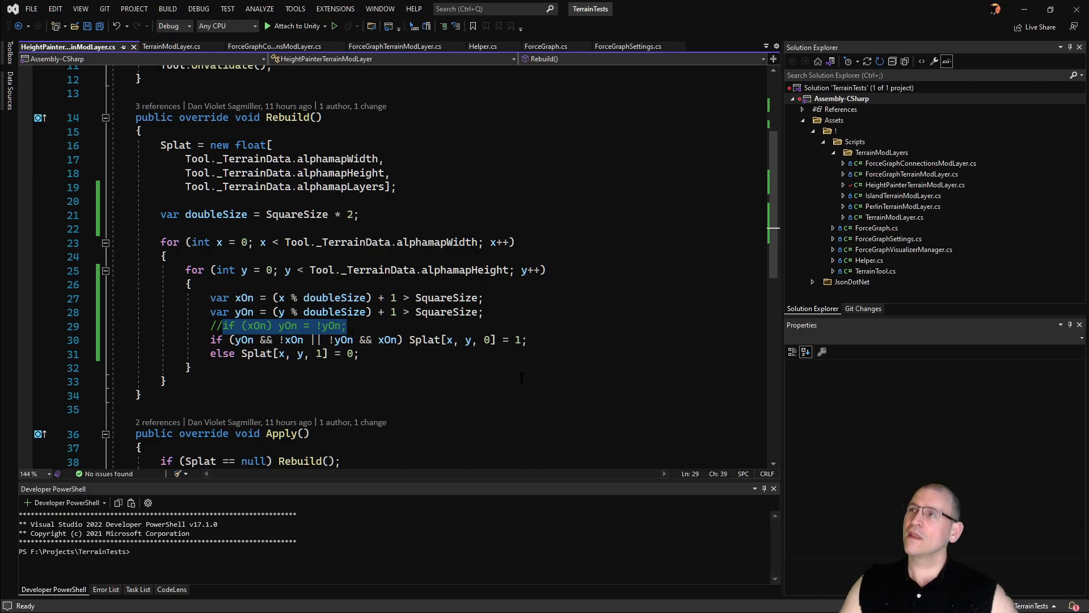
{"action": "mouse_move", "coordinate": [487, 339]}
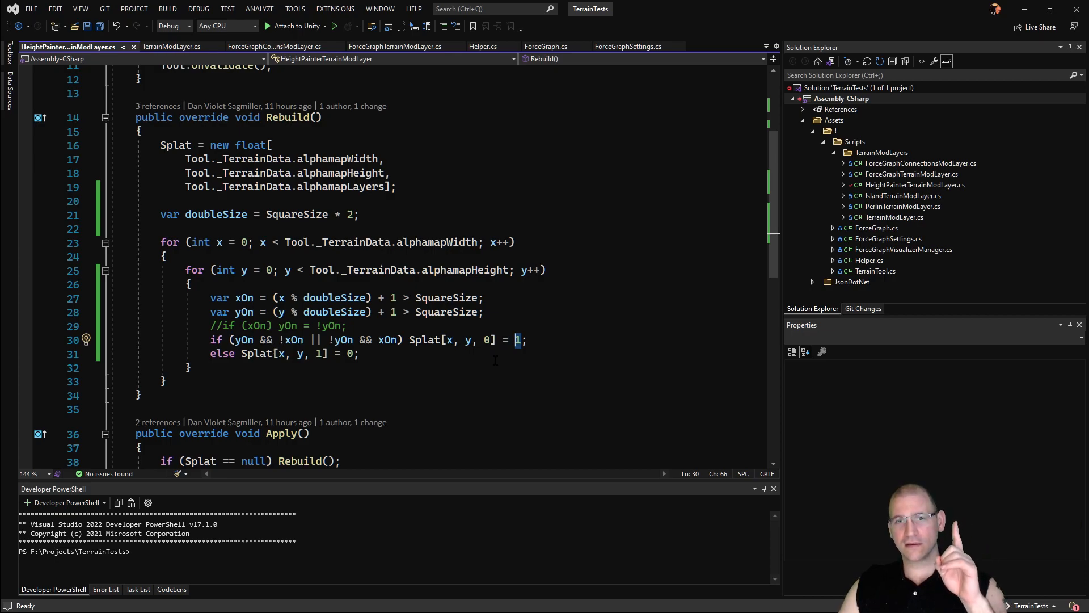
{"action": "mouse_move", "coordinate": [518, 339]}
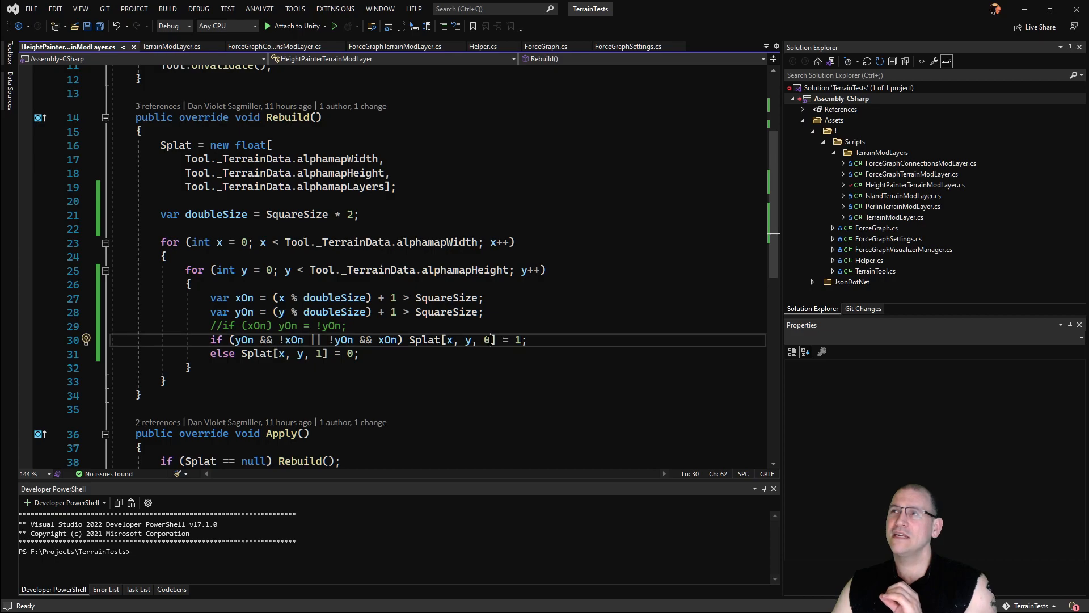
{"action": "mouse_move", "coordinate": [487, 339]}
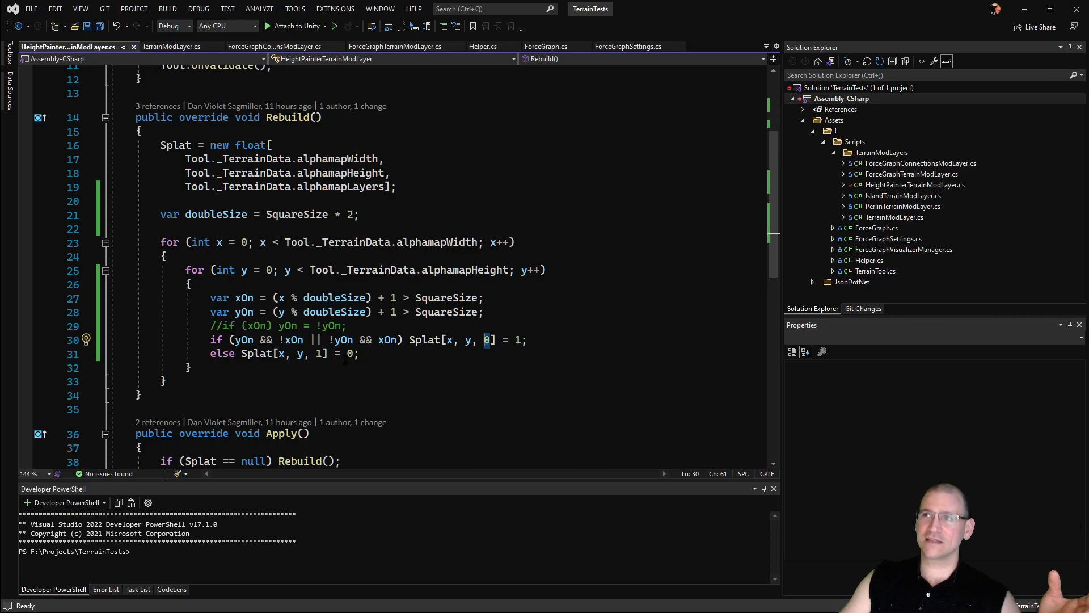
{"action": "left_click", "coordinate": [319, 354]}
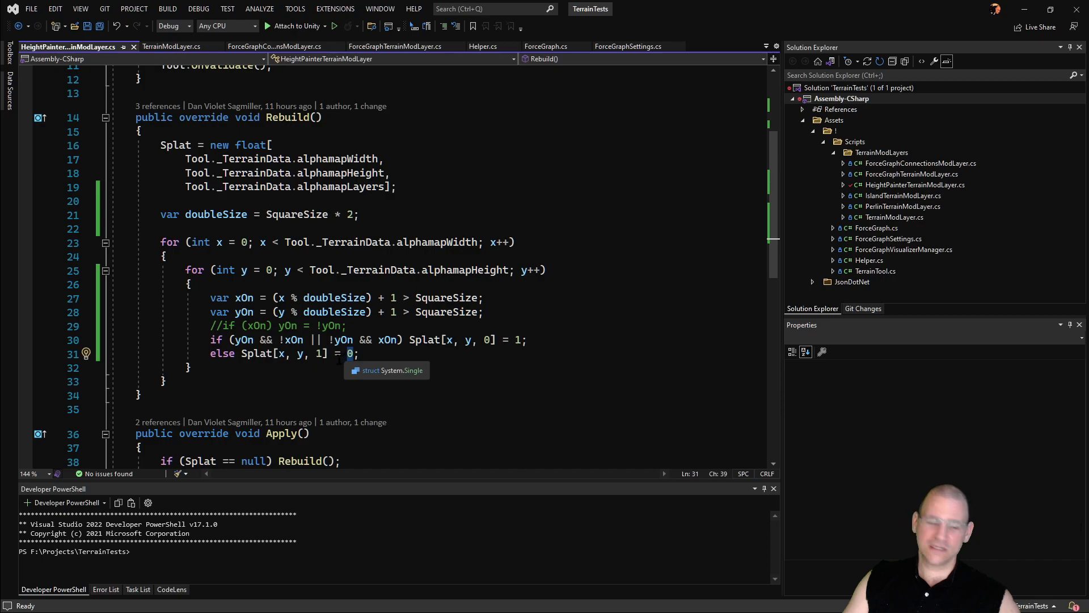
Step: Change the else branch to assign Splat[x, y, 1] = 1 and select the if-branch value
{"action": "type", "text": "1"}
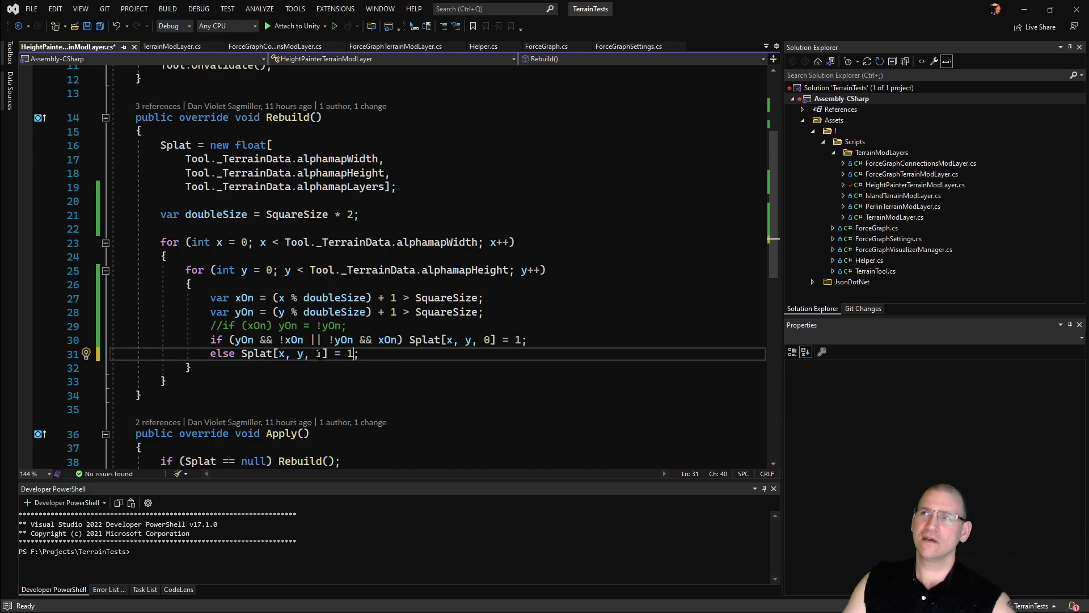
{"action": "mouse_move", "coordinate": [350, 354]}
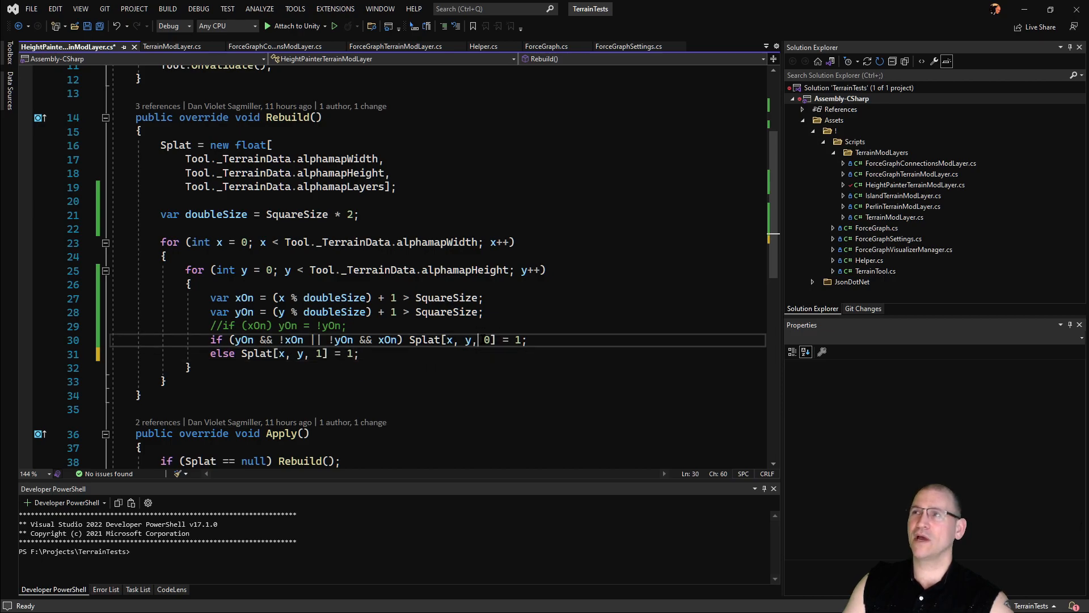
{"action": "double_click", "coordinate": [516, 339]}
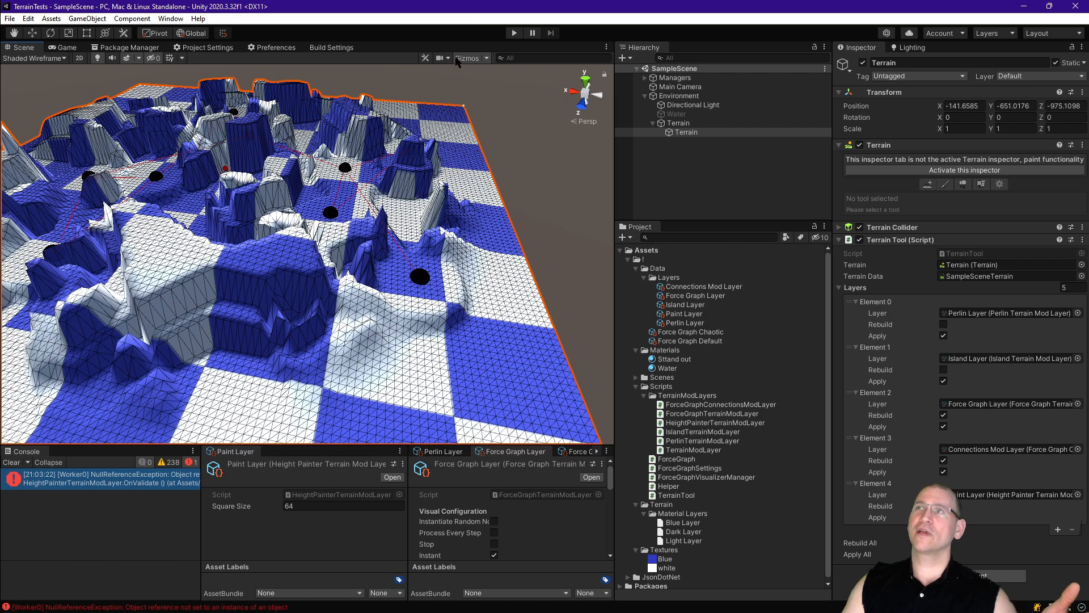
{"action": "mouse_move", "coordinate": [464, 58]}
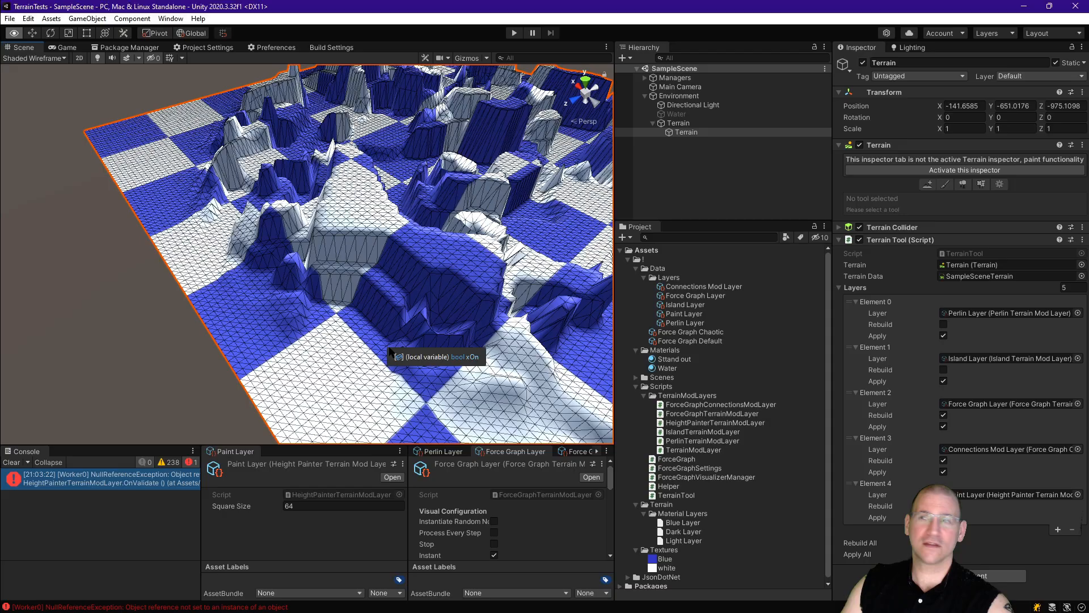
{"action": "mouse_move", "coordinate": [341, 331]}
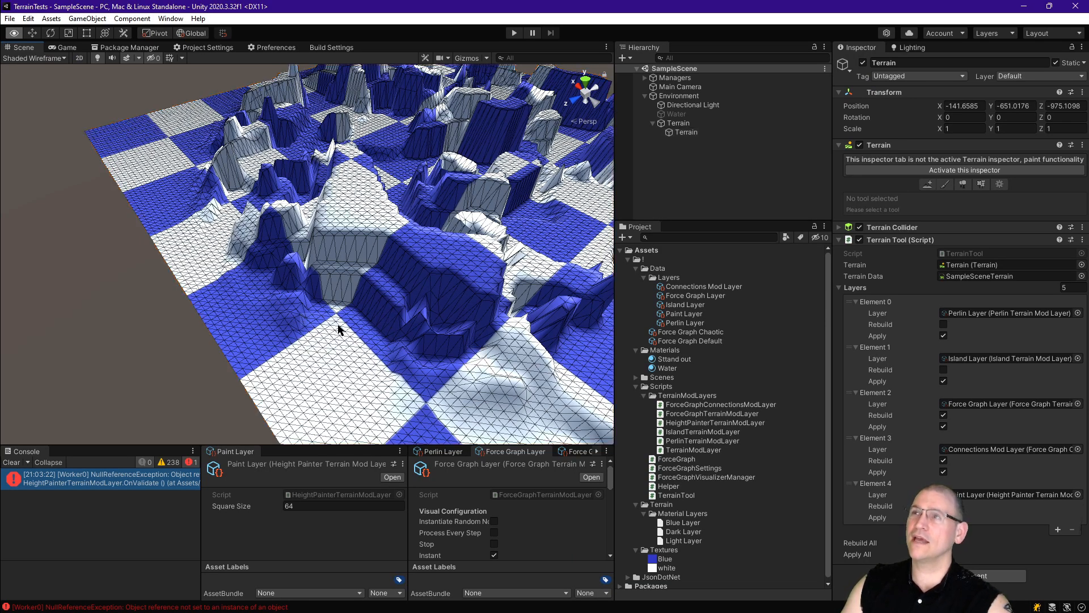
Step: Return to the Unity Editor to view the blue-and-white checkerboard terrain
{"action": "left_click", "coordinate": [963, 150]}
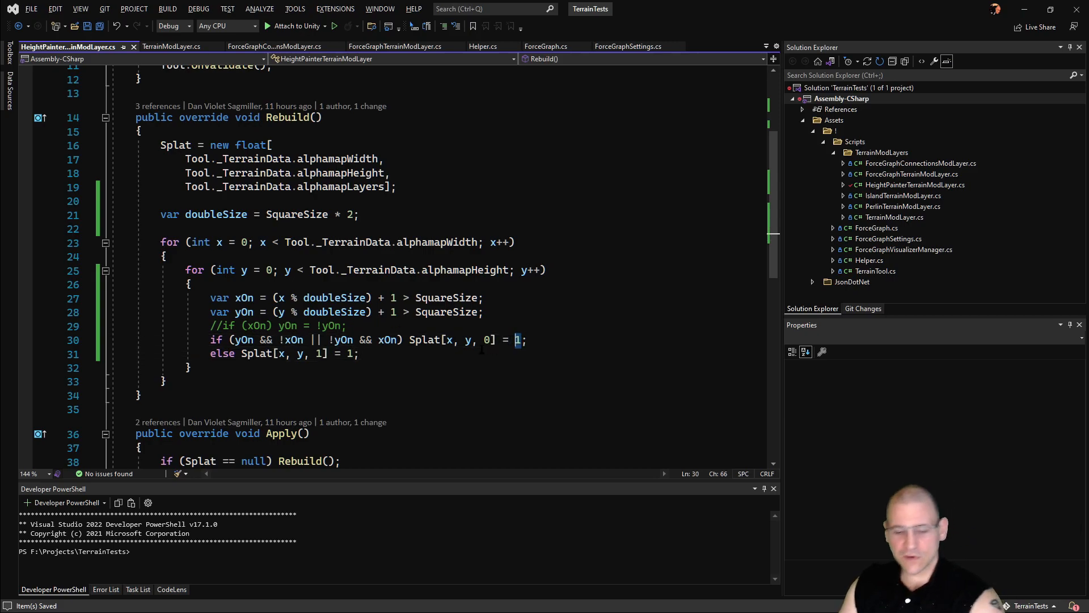
Step: Change the if branch's Splat[x, y, 0] assignment on line 30 from 1 to 0
{"action": "type", "text": "0"}
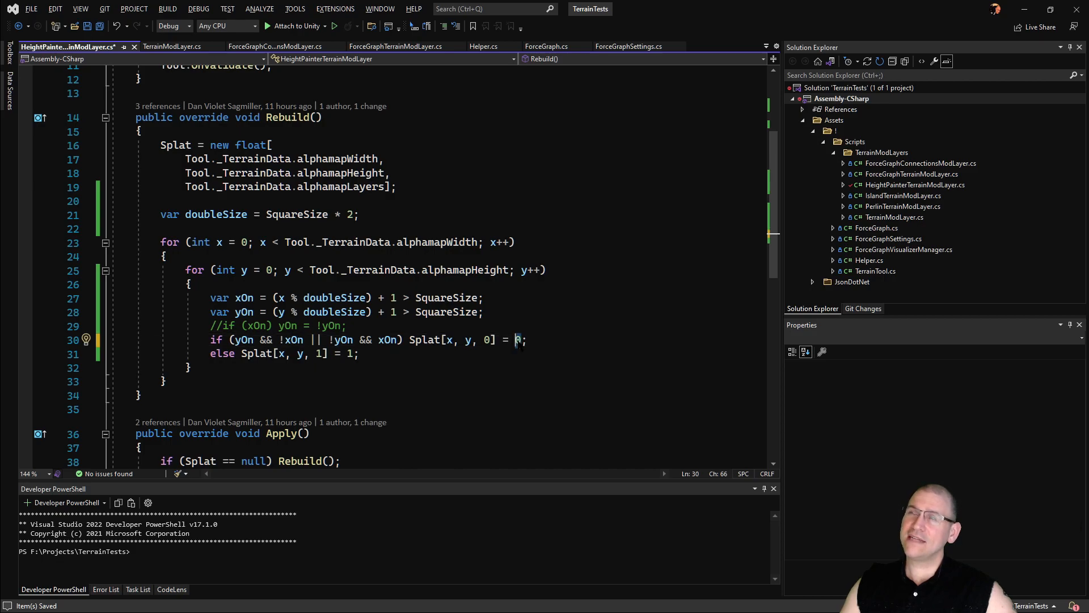
{"action": "mouse_move", "coordinate": [517, 339]}
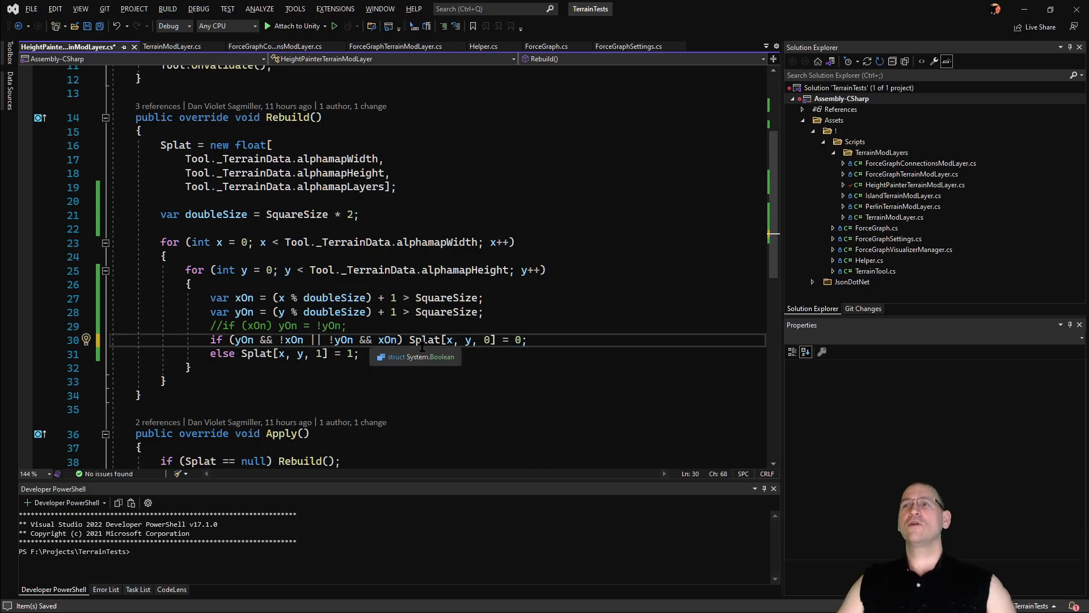
{"action": "mouse_move", "coordinate": [389, 339]}
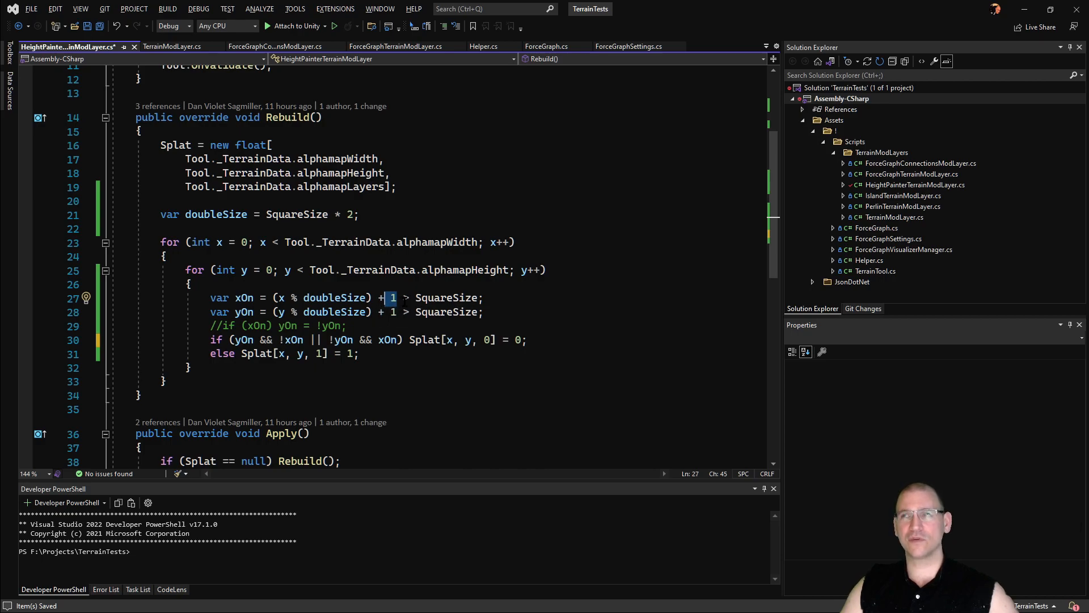
{"action": "mouse_move", "coordinate": [406, 311]}
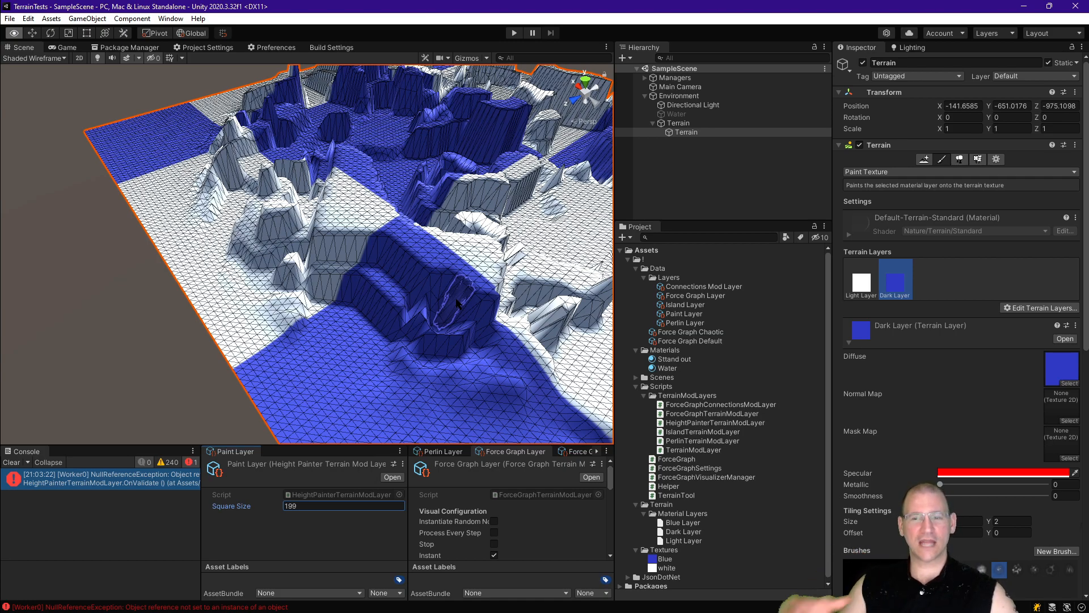
{"action": "mouse_move", "coordinate": [353, 236]}
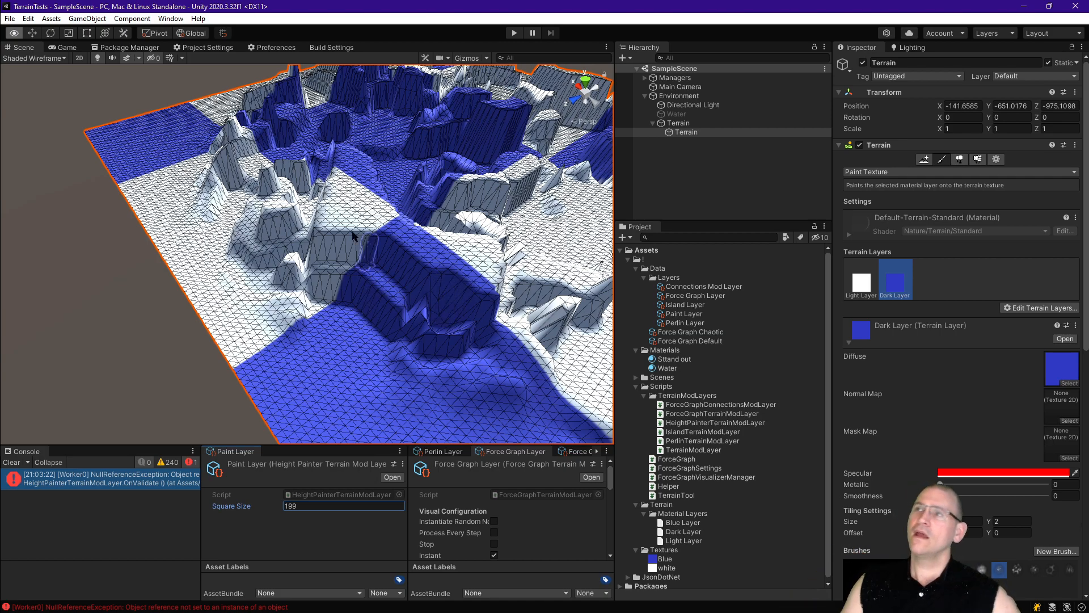